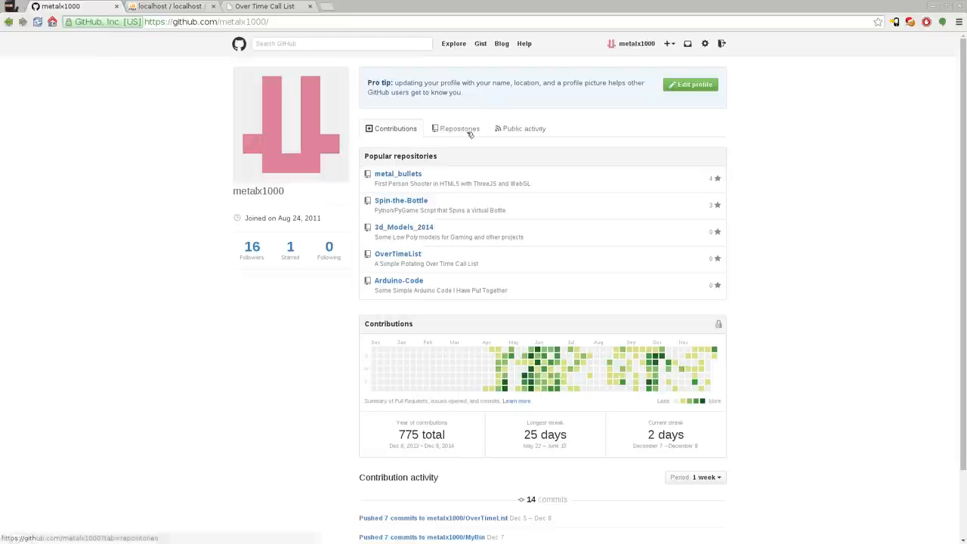
Show the account's repositories list with OverTimeList at the top.
click(456, 128)
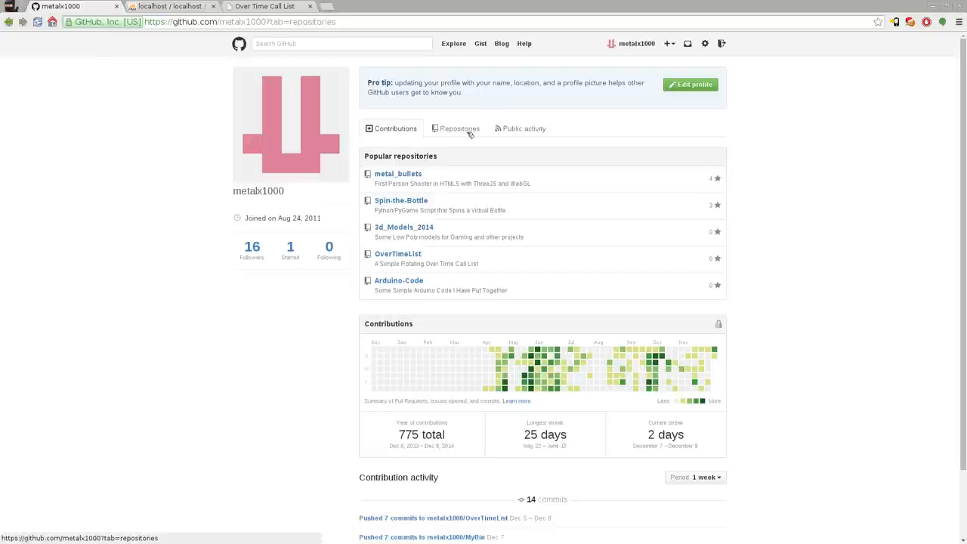
click(456, 128)
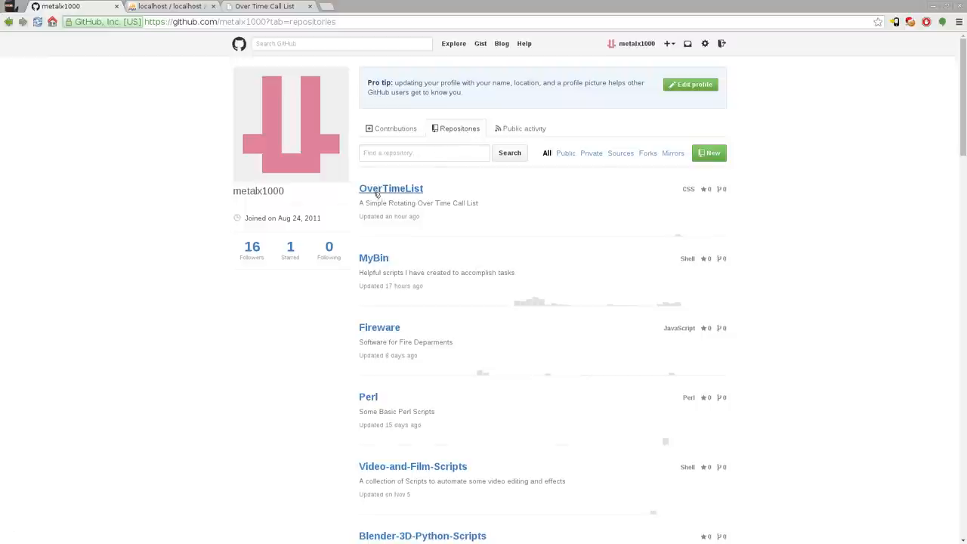
mouse_move(405, 191)
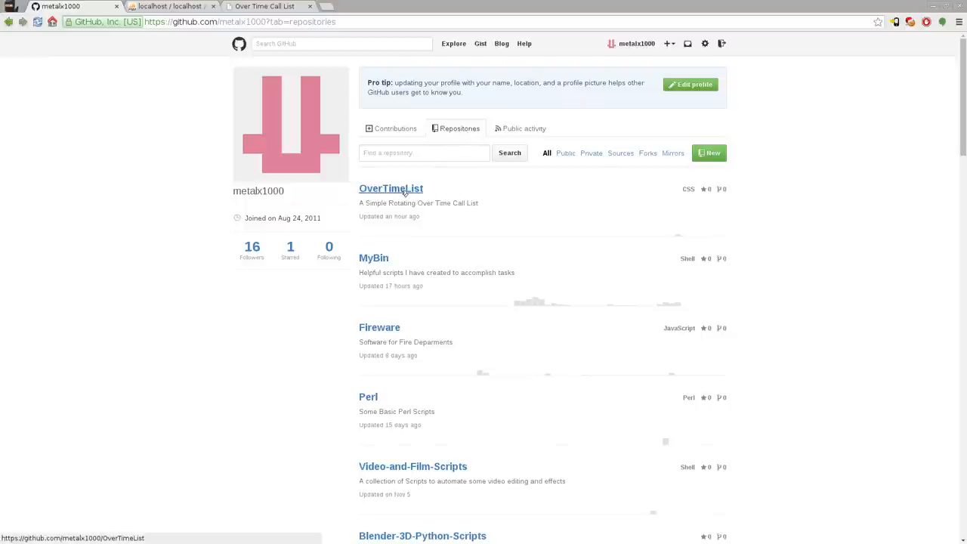
Open the OverTimeList repository, peek into its themes folder, then return to the file list.
click(390, 188)
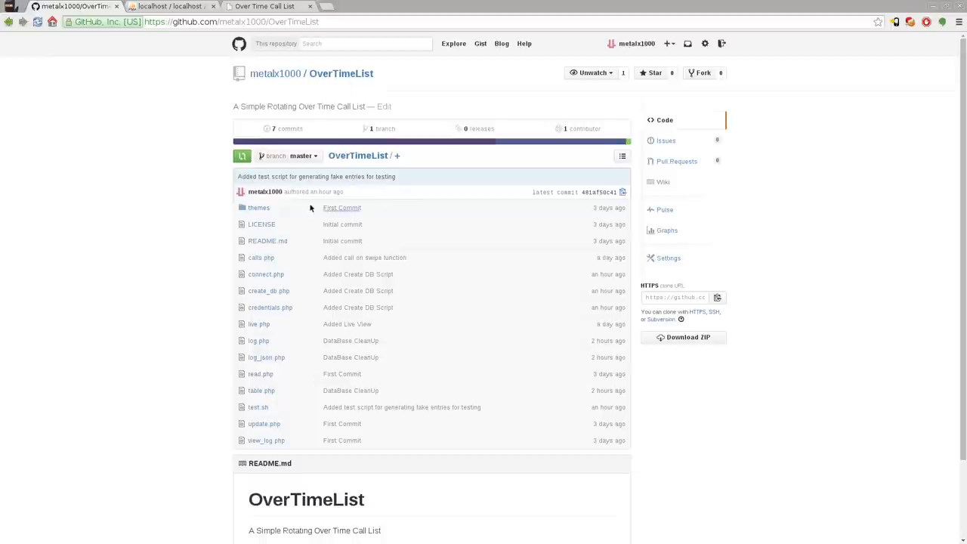
mouse_move(257, 208)
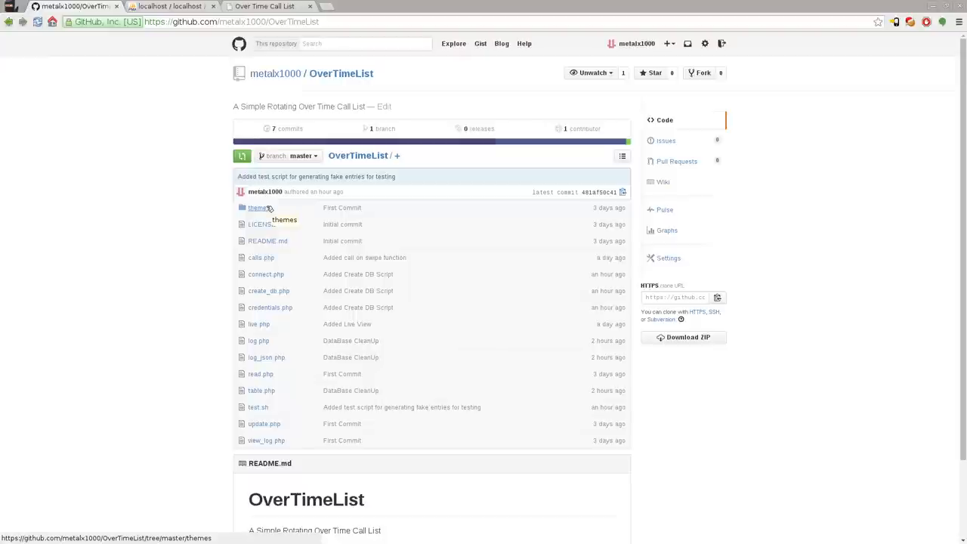
click(257, 209)
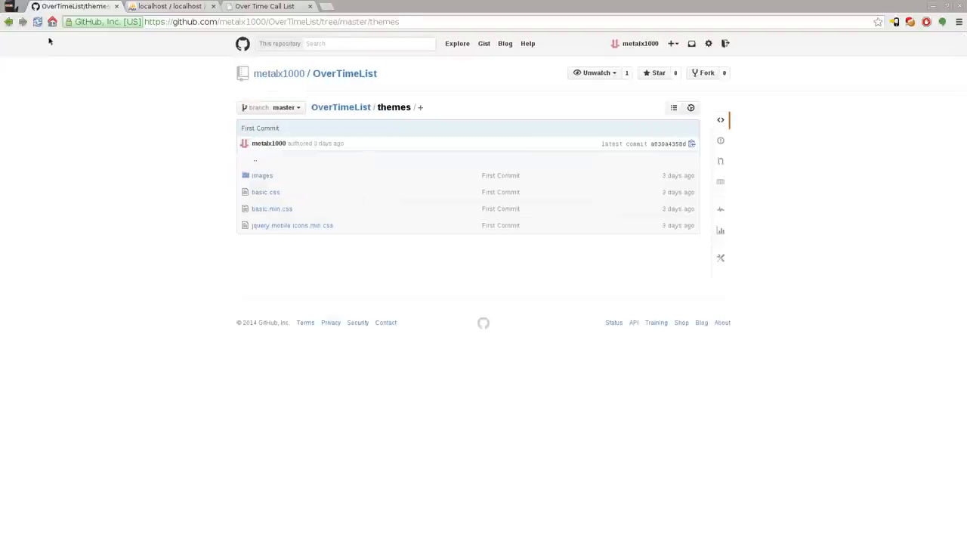
click(340, 106)
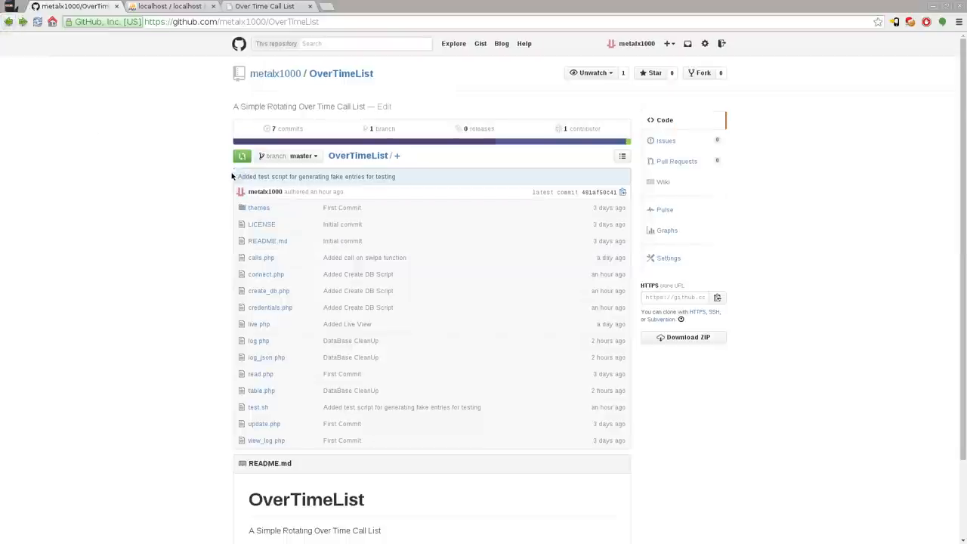
mouse_move(224, 242)
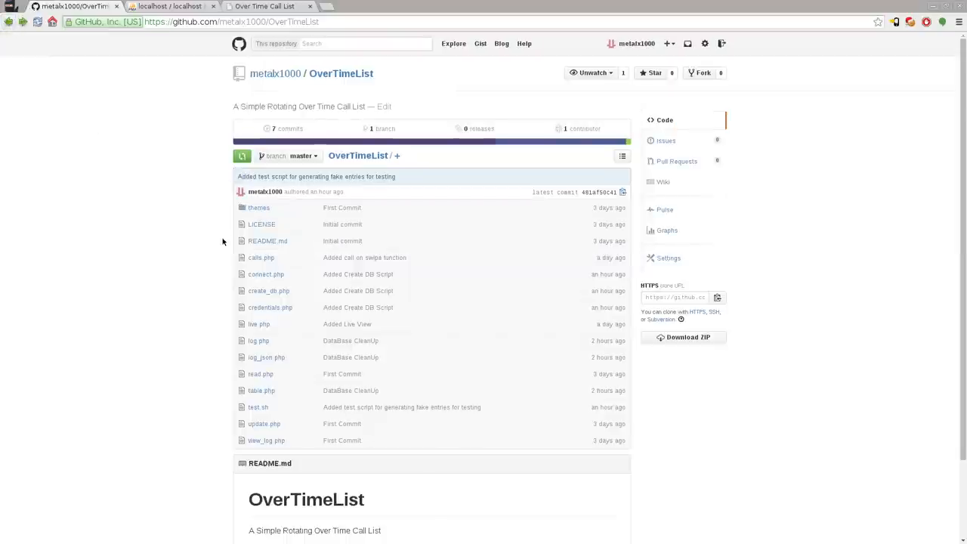
Open the LICENSE file (GNU LGPL v3) and read down to its end.
click(262, 224)
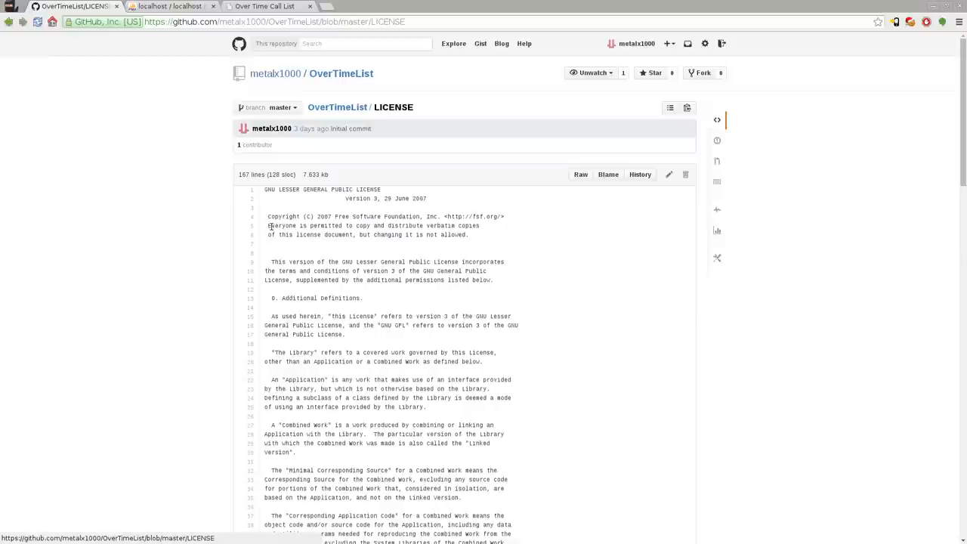
mouse_move(263, 219)
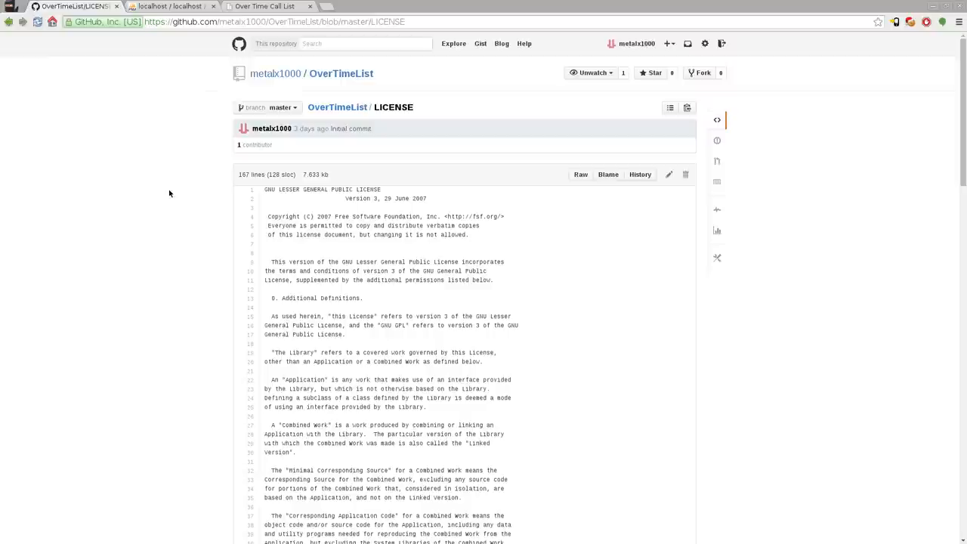
mouse_move(148, 153)
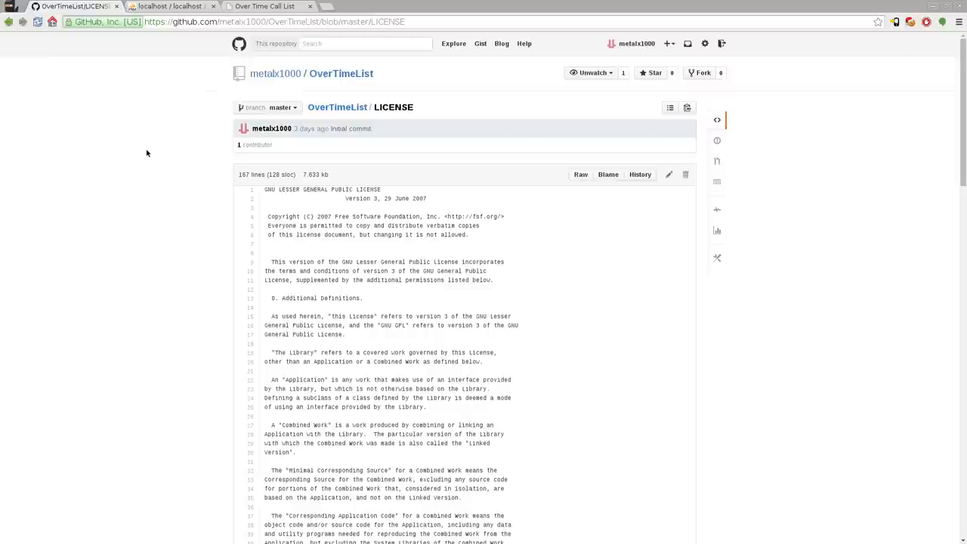
scroll(down, 3)
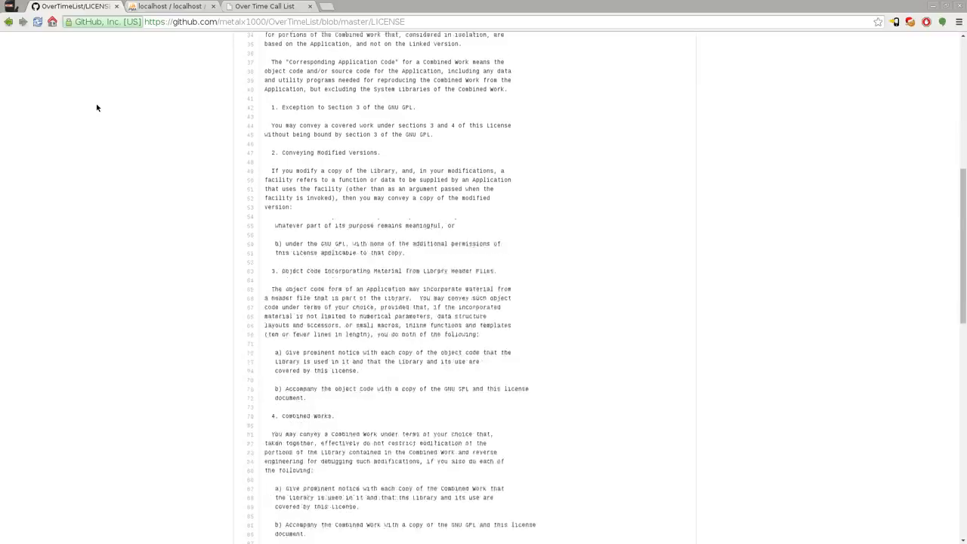
scroll(down, 3)
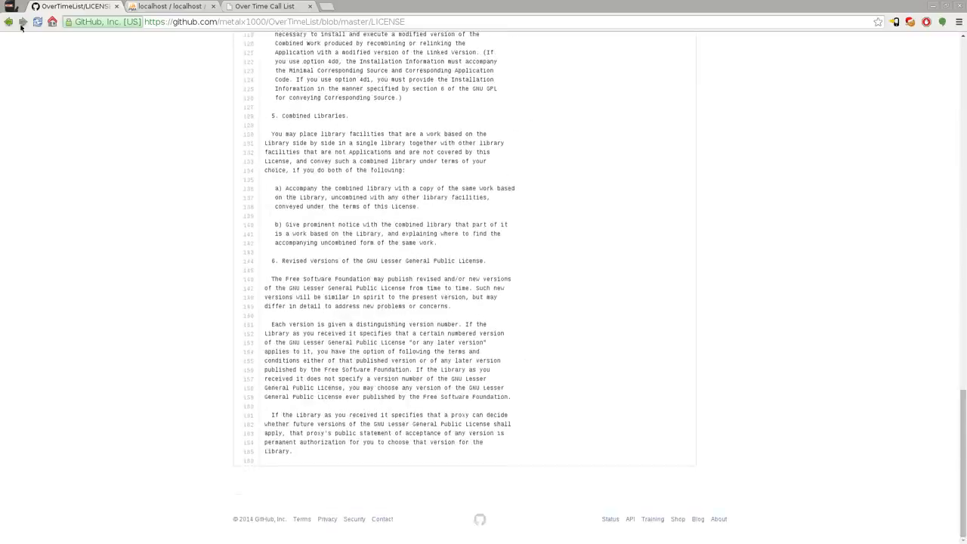
Go back from the LICENSE file to the OverTimeList file list.
click(9, 21)
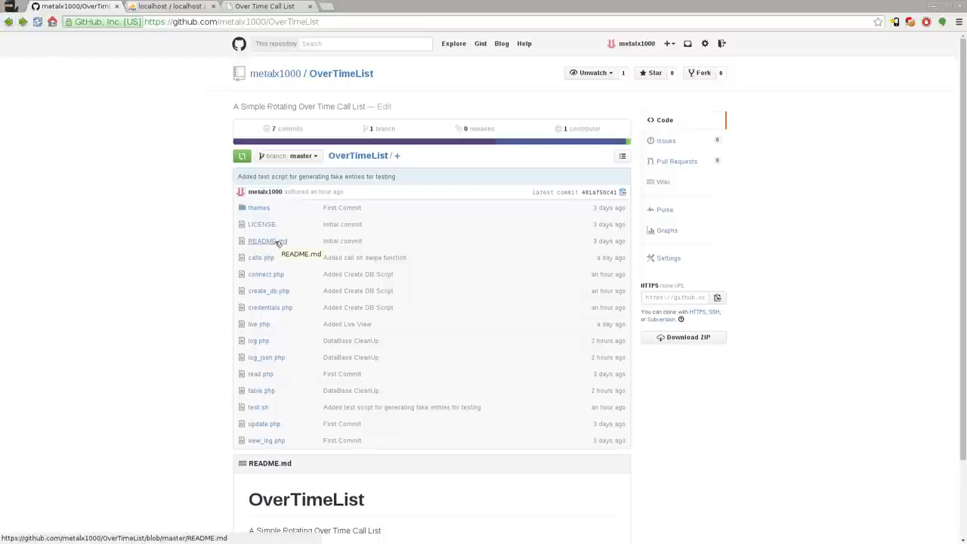
click(263, 240)
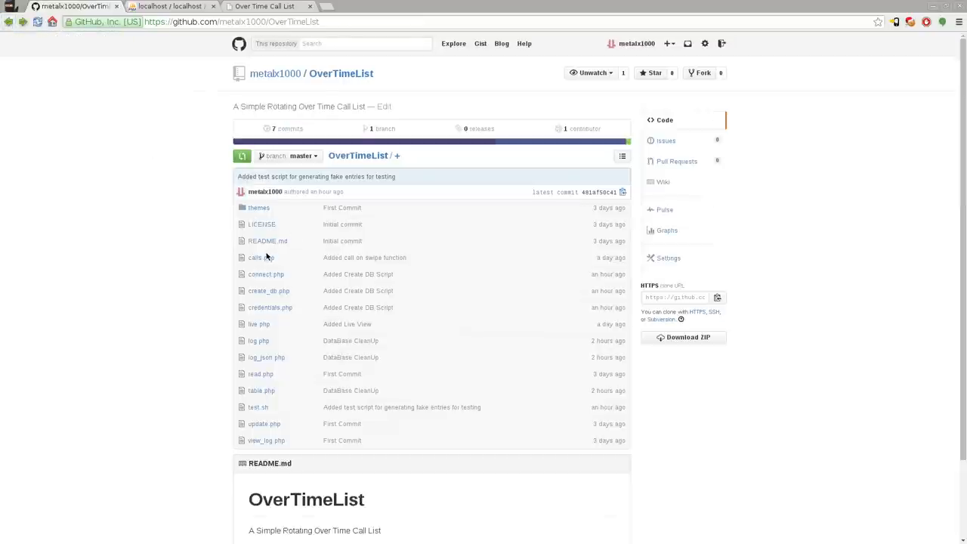
mouse_move(257, 257)
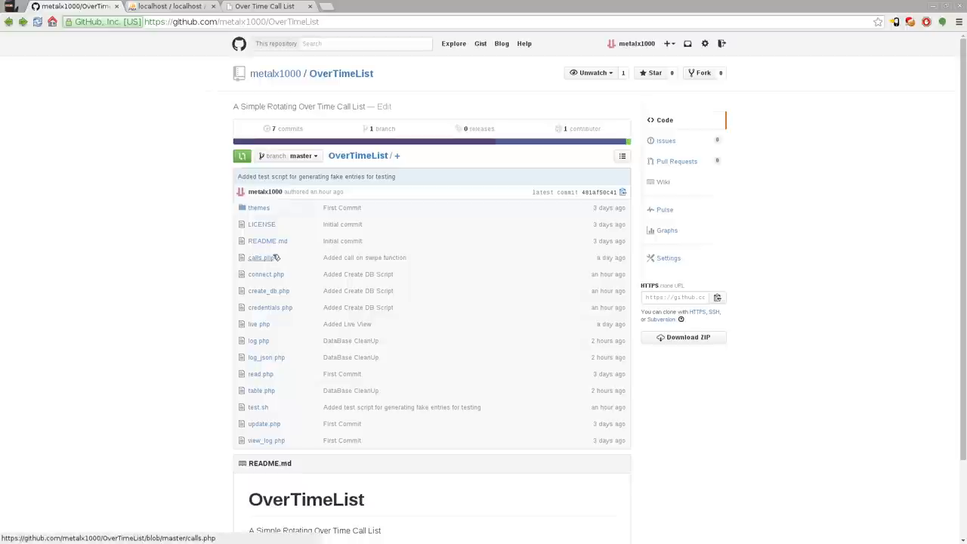
mouse_move(260, 257)
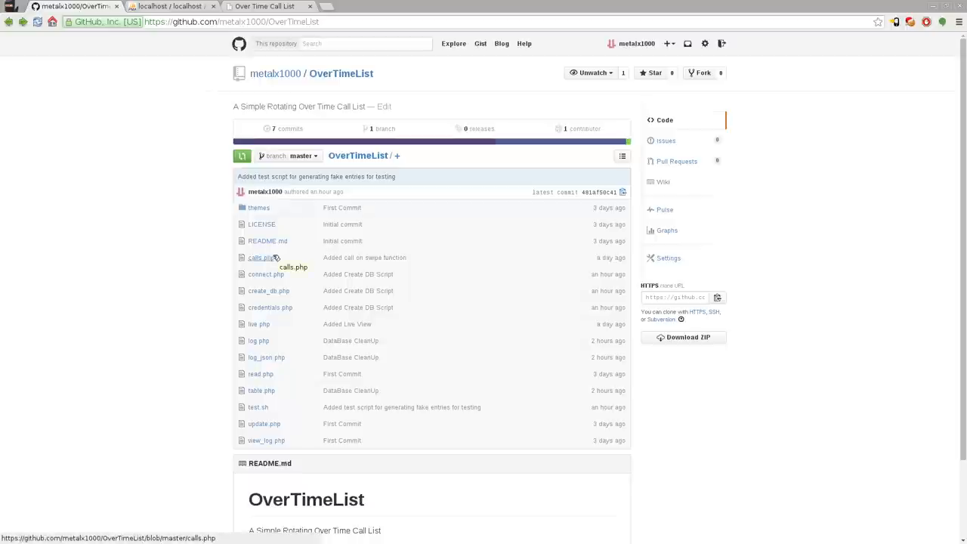
click(265, 6)
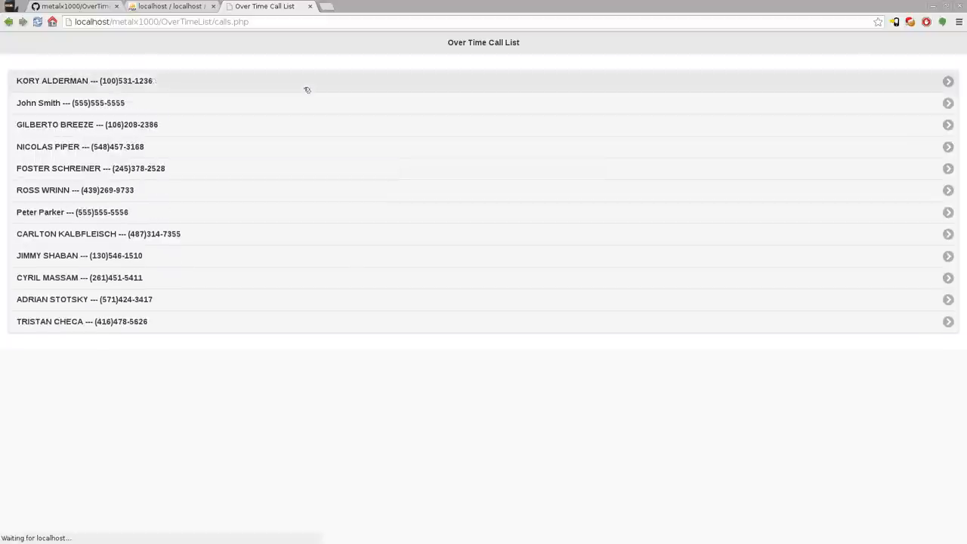
click(84, 82)
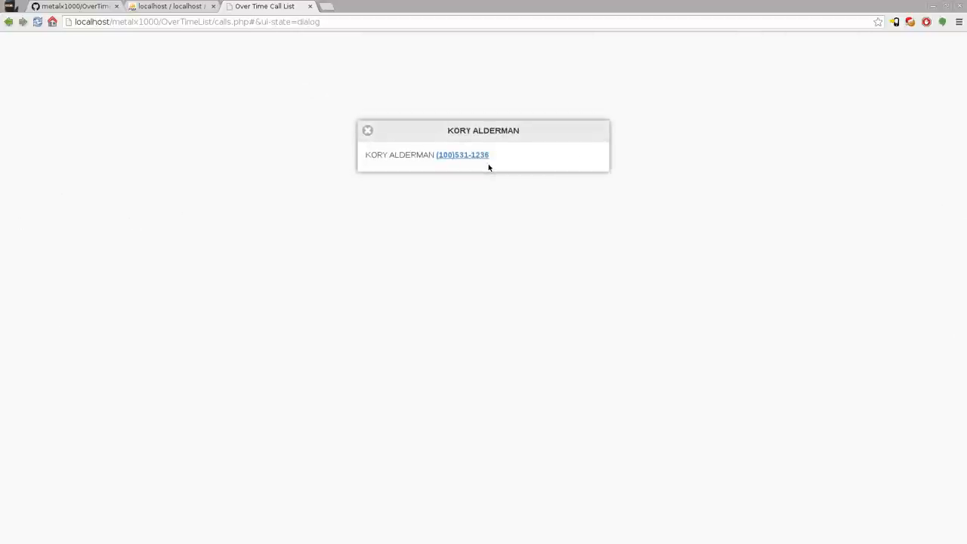
mouse_move(462, 154)
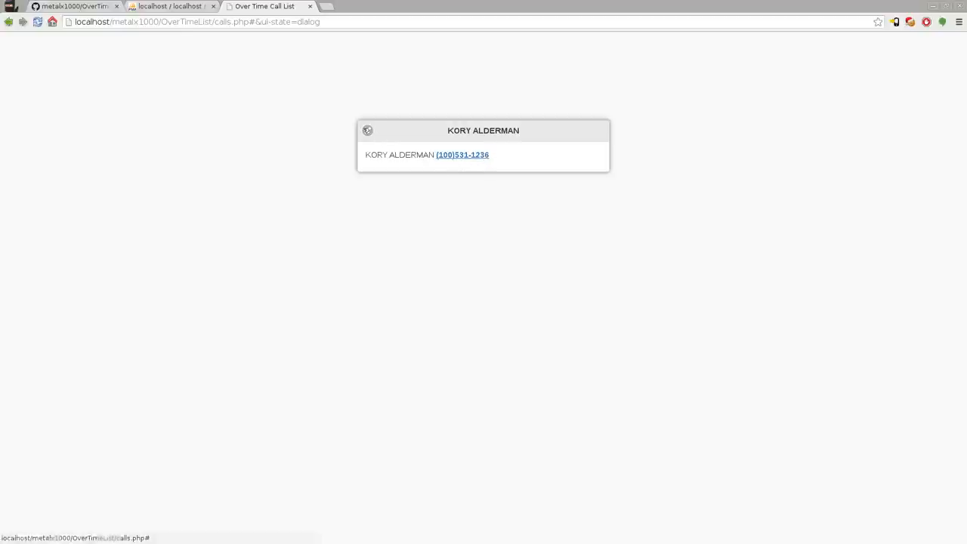
click(367, 130)
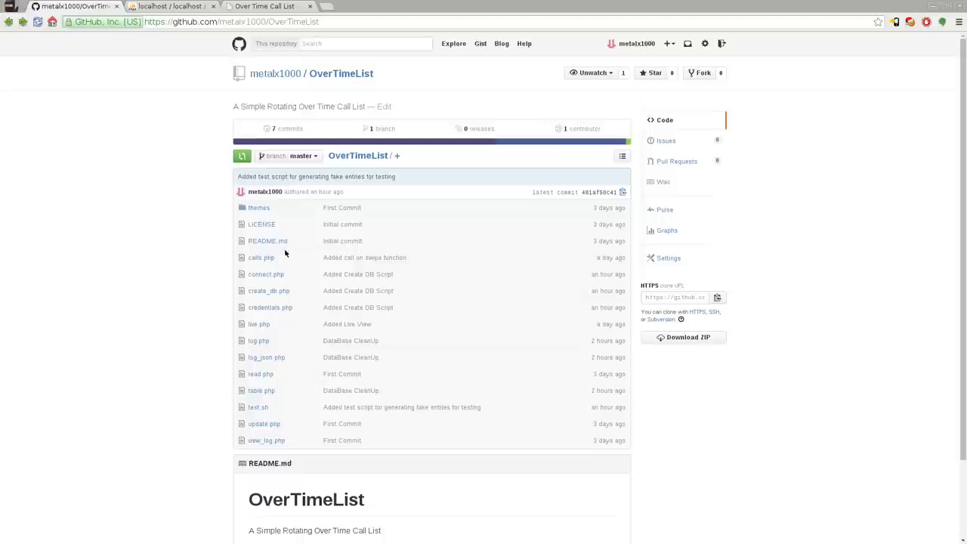
Open calls.php and highlight its document-ready function handling clicks and swipes.
click(260, 256)
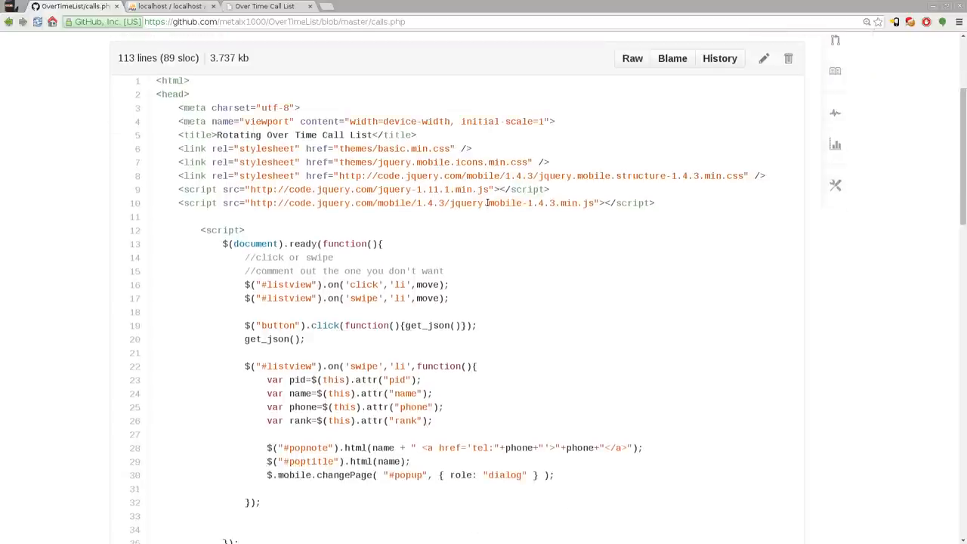
scroll(down, 3)
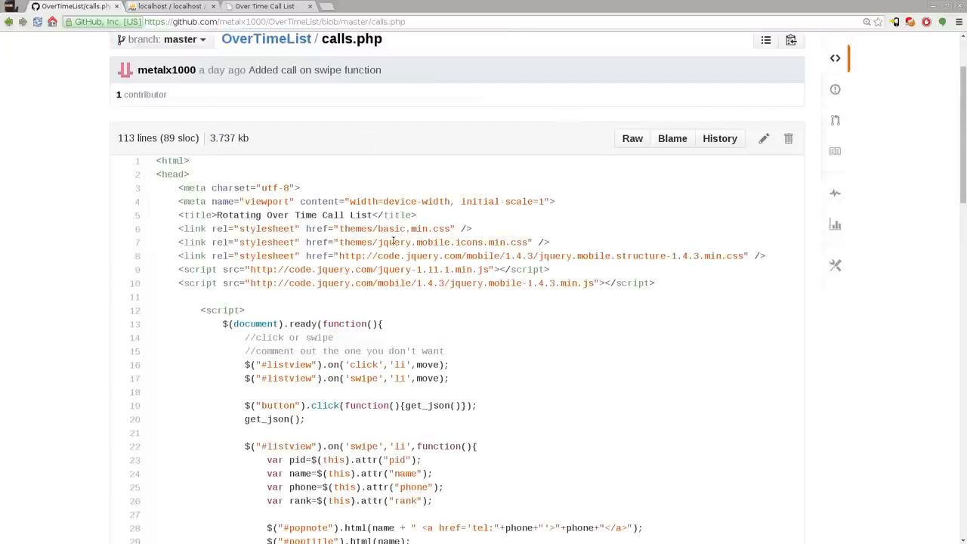
mouse_move(617, 257)
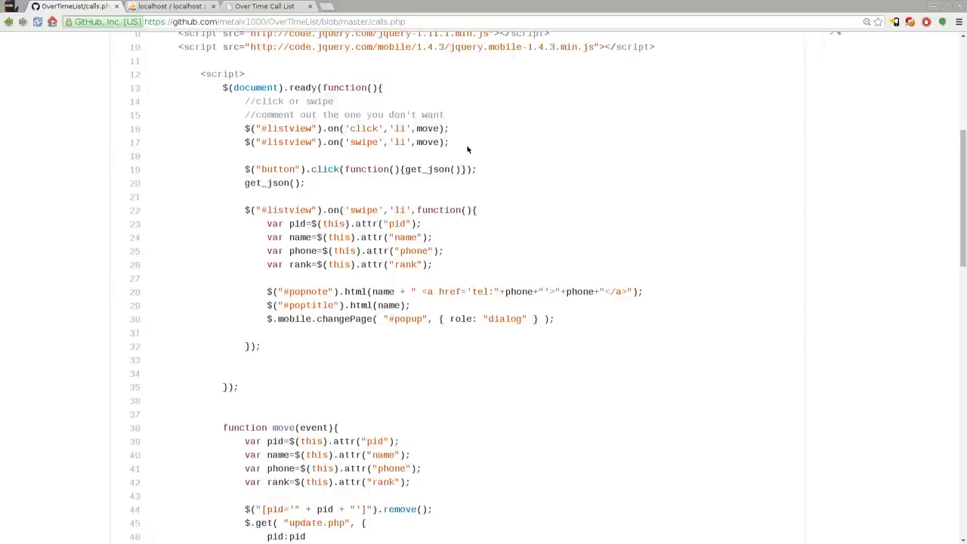
drag(227, 88, 348, 509)
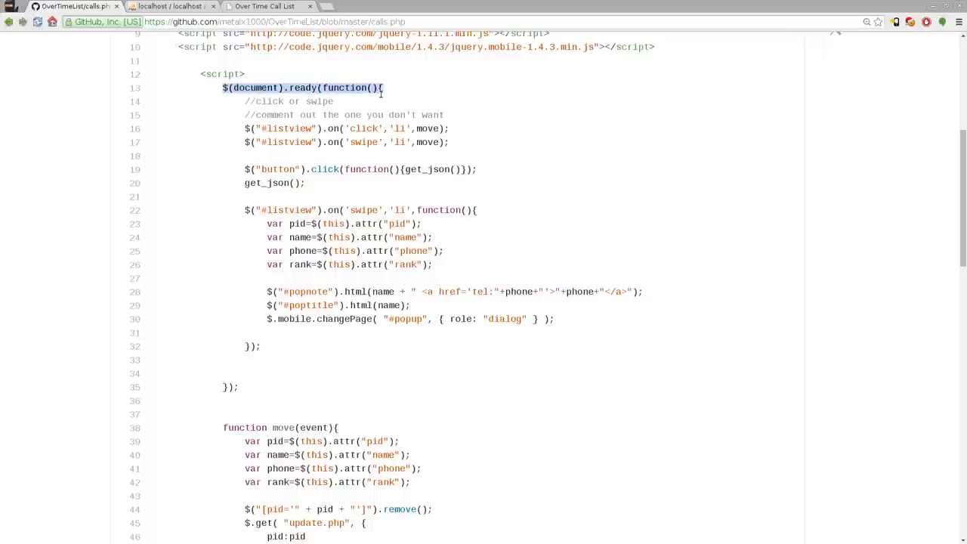
mouse_move(476, 92)
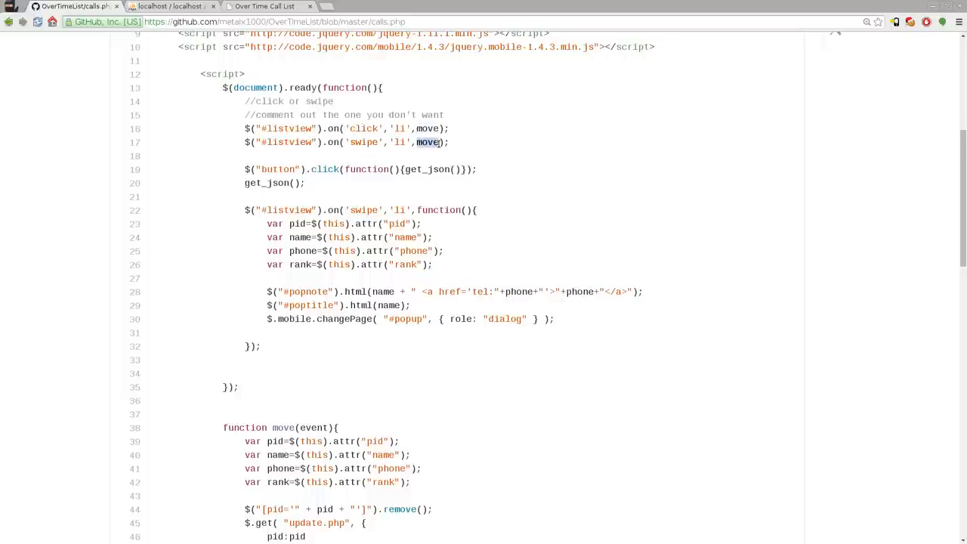
mouse_move(467, 159)
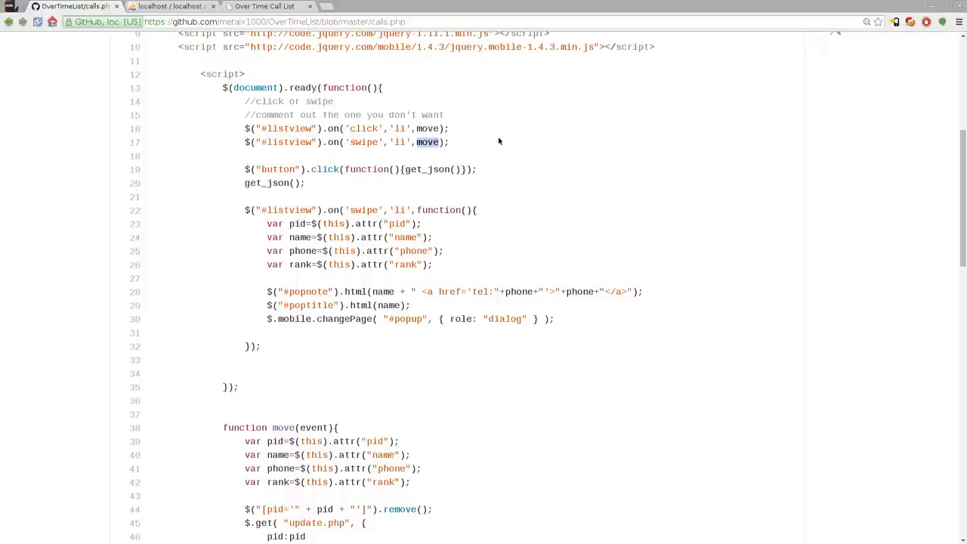
scroll(down, 3)
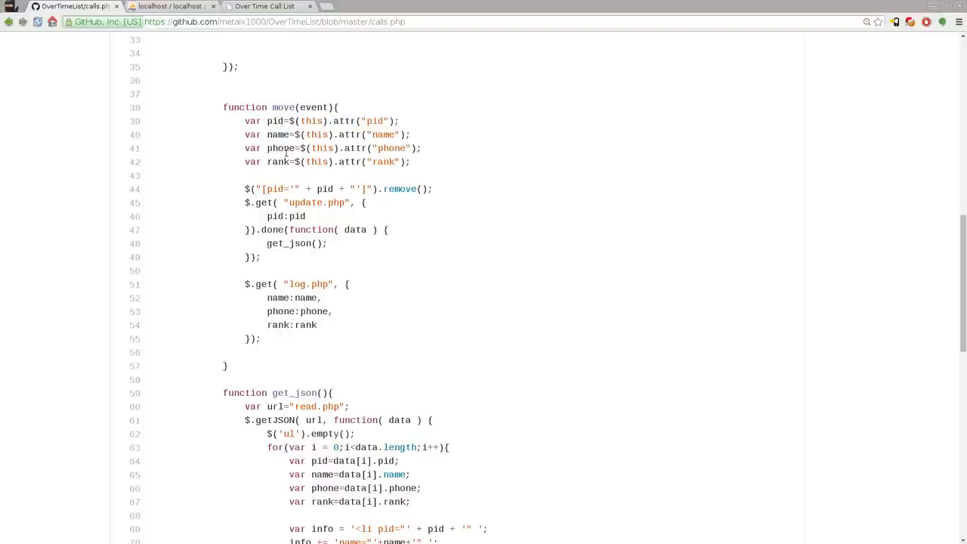
double_click(278, 161)
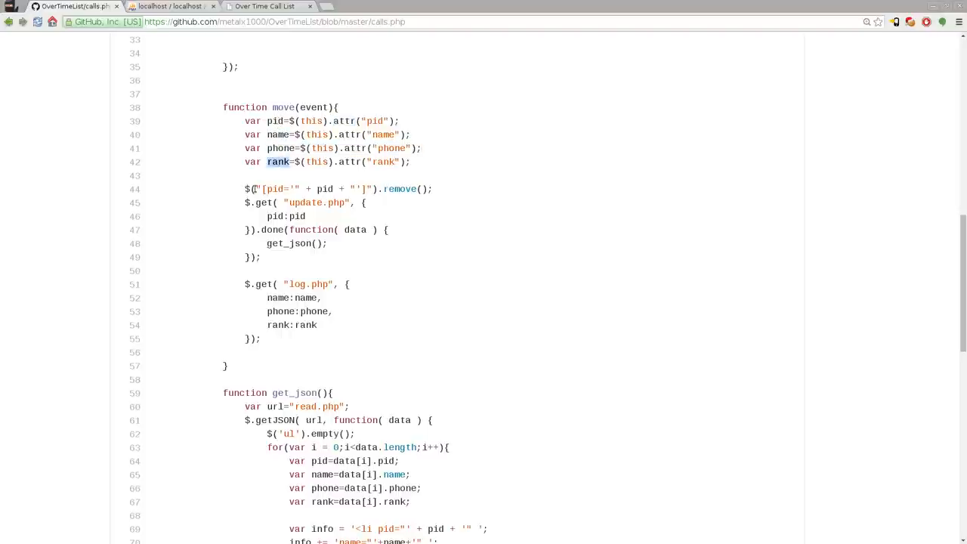
mouse_move(438, 188)
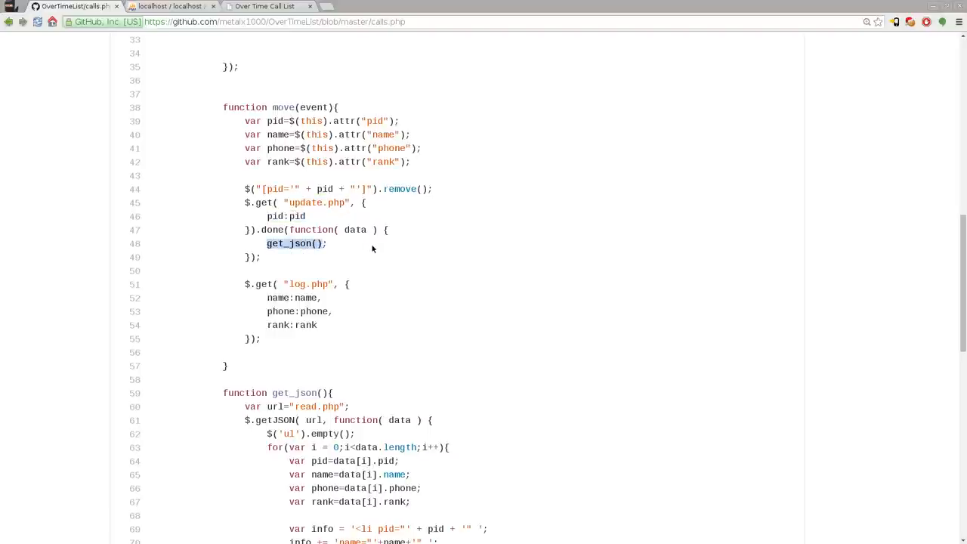
scroll(down, 3)
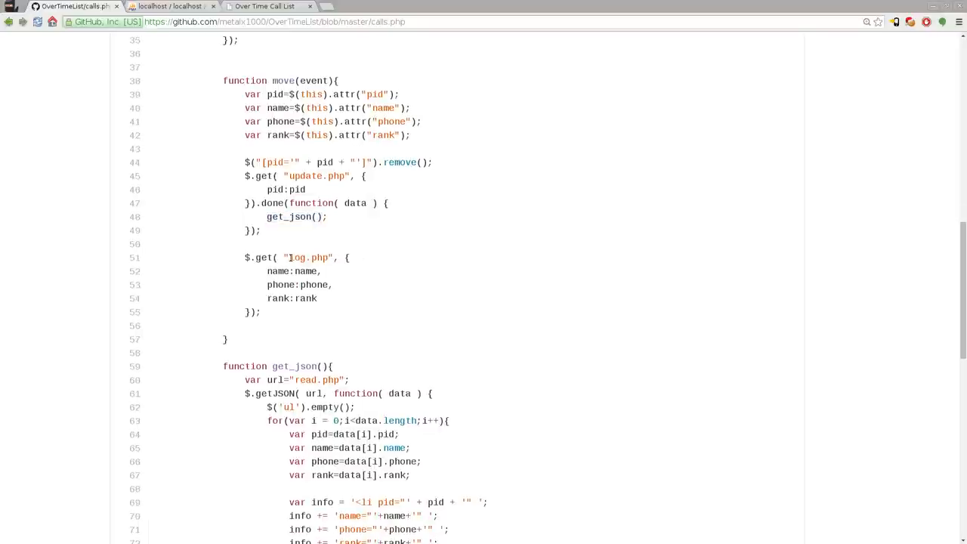
double_click(309, 257)
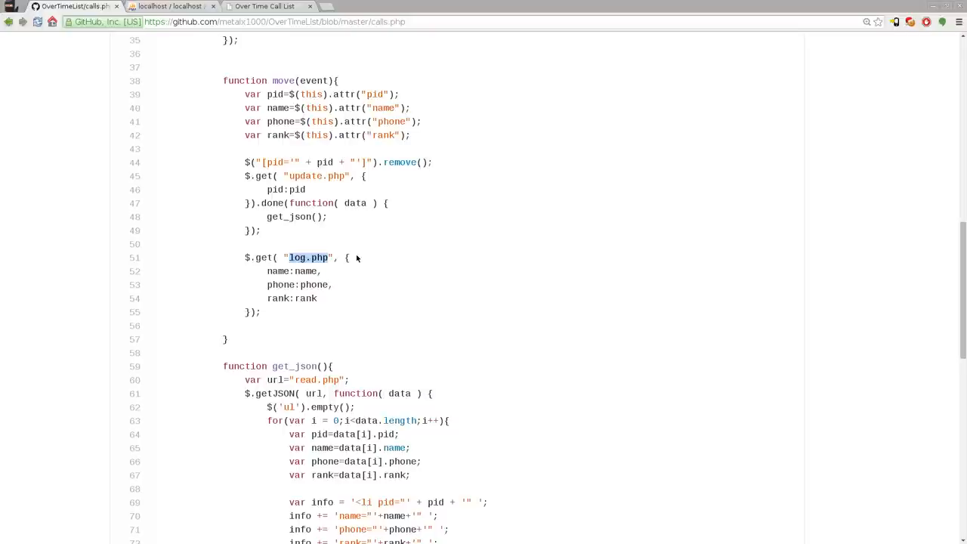
mouse_move(299, 274)
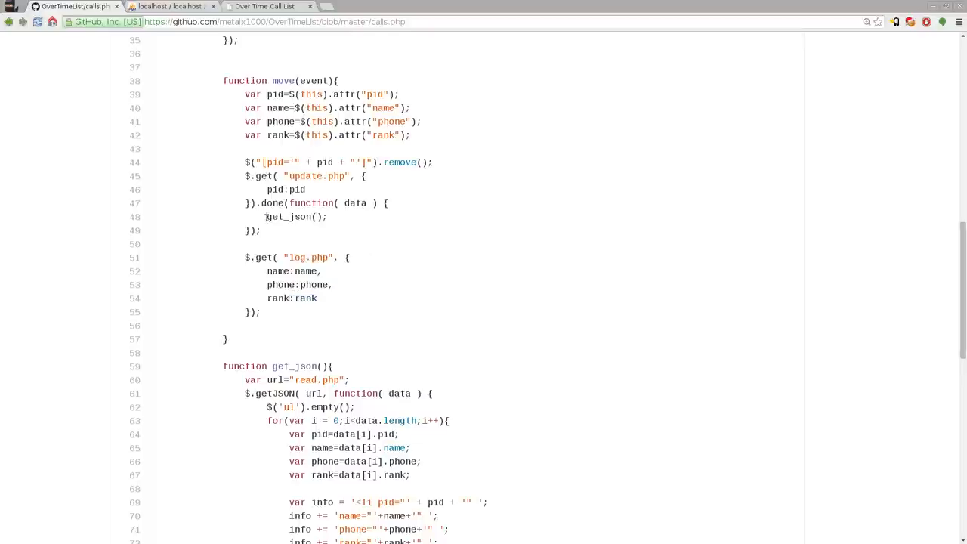
double_click(295, 218)
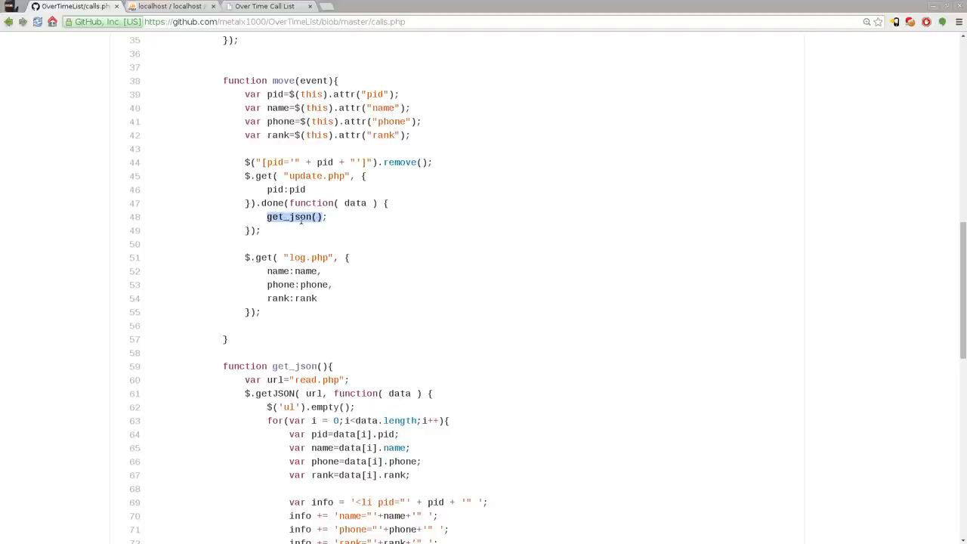
scroll(down, 3)
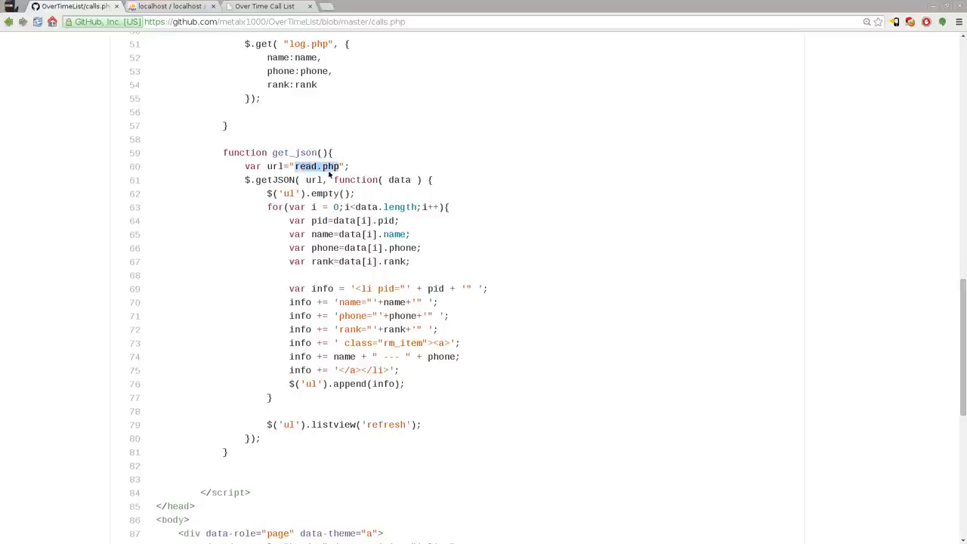
click(265, 6)
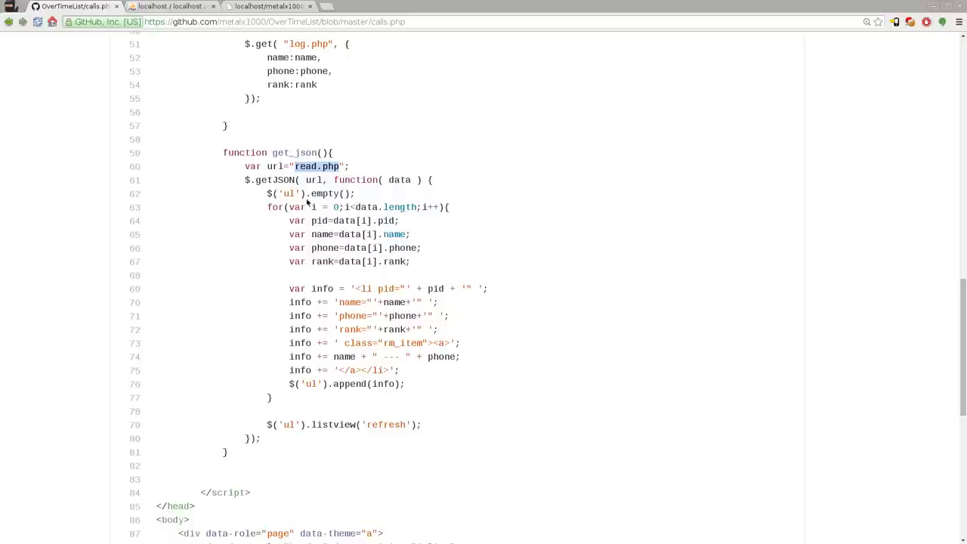
double_click(274, 180)
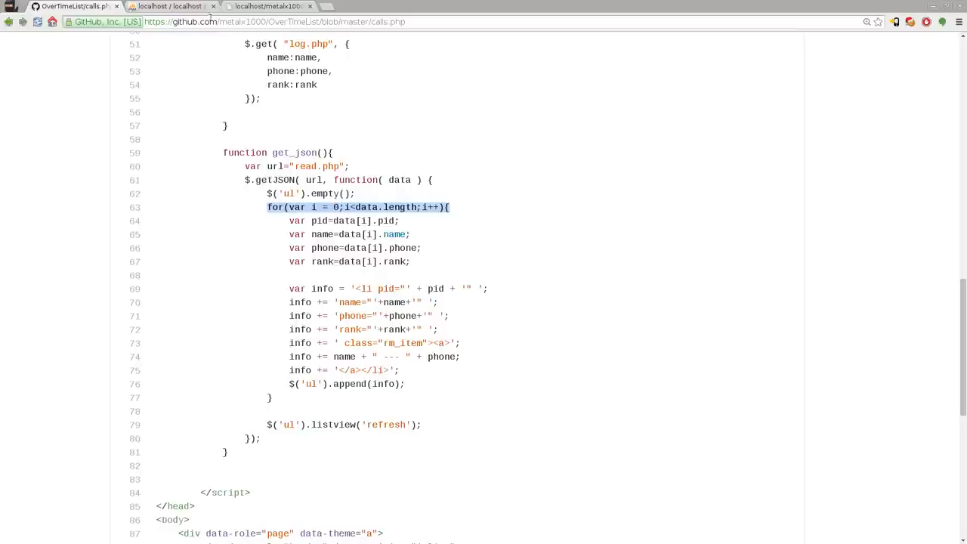
click(264, 6)
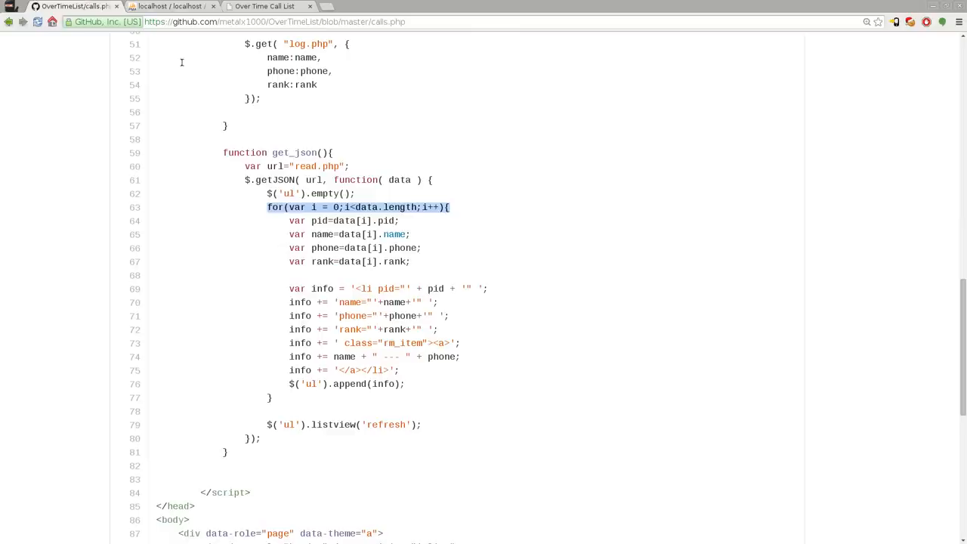
scroll(down, 3)
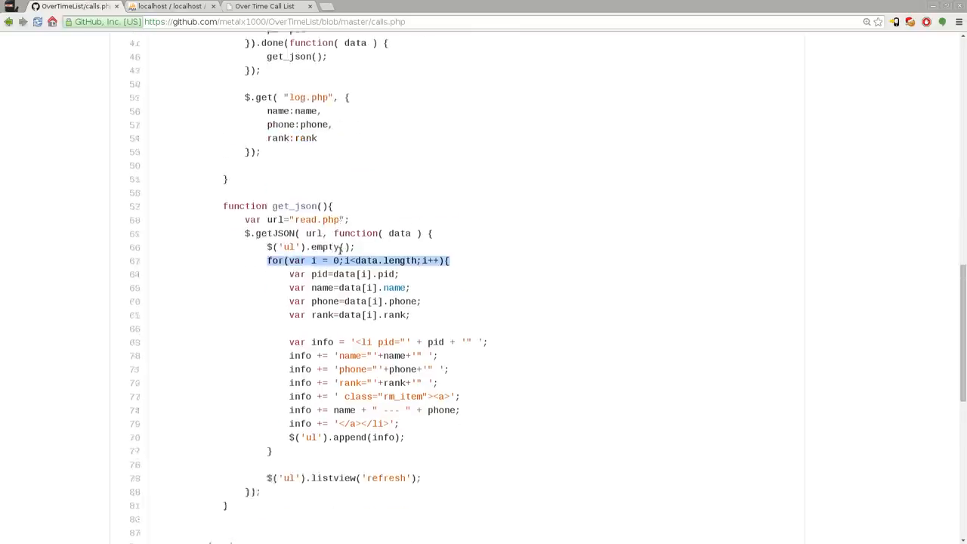
scroll(up, 3)
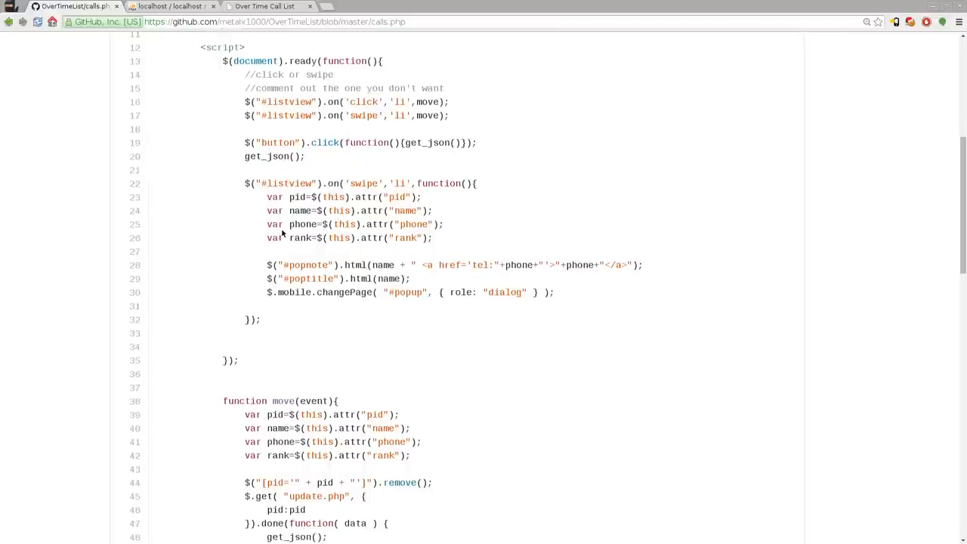
double_click(278, 142)
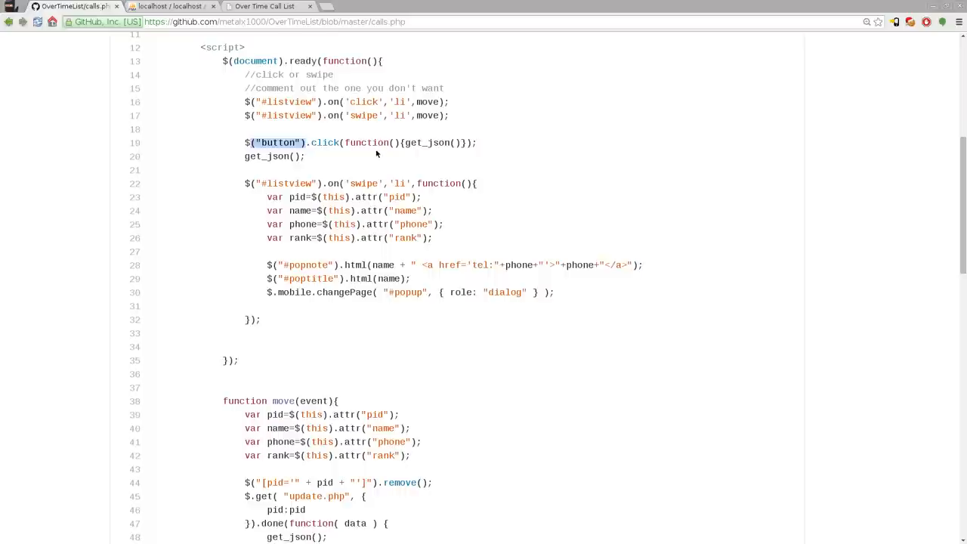
mouse_move(342, 165)
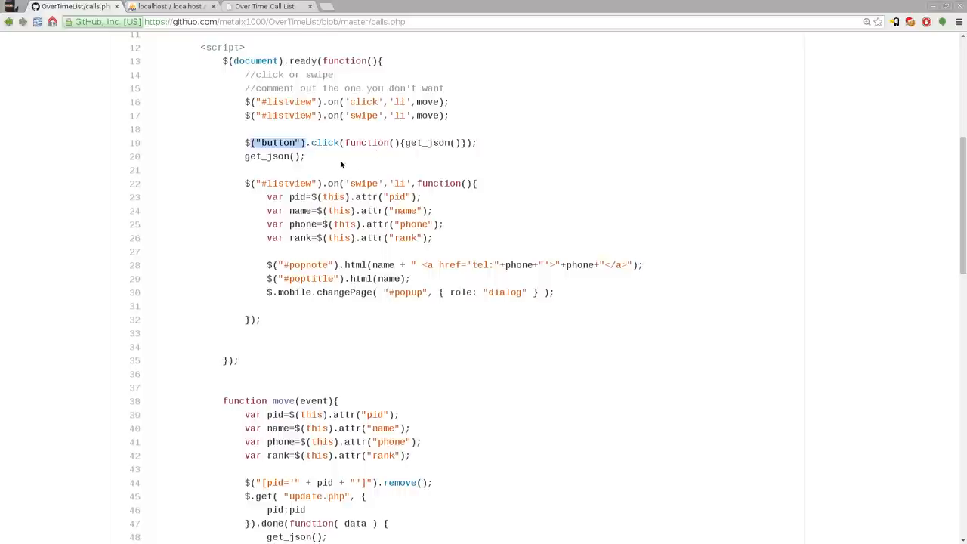
mouse_move(289, 182)
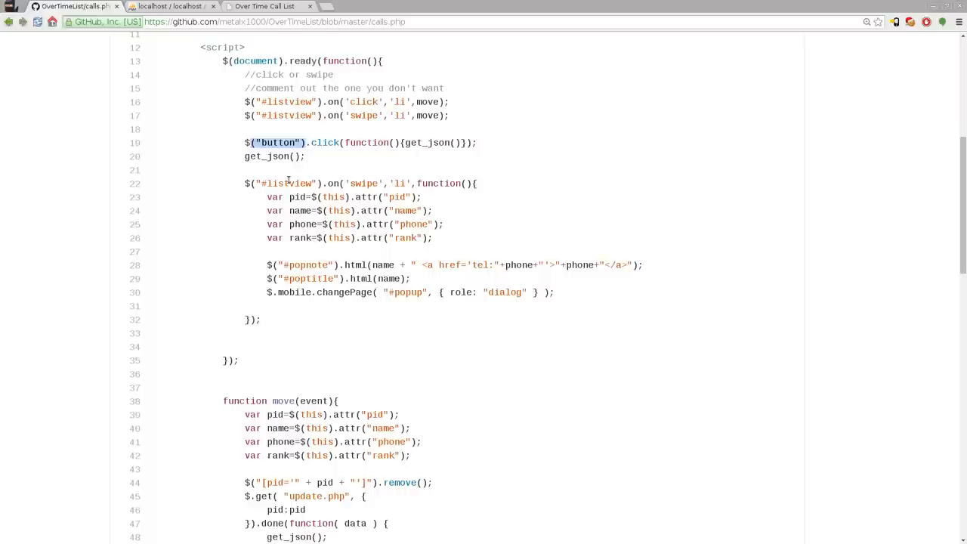
scroll(down, 3)
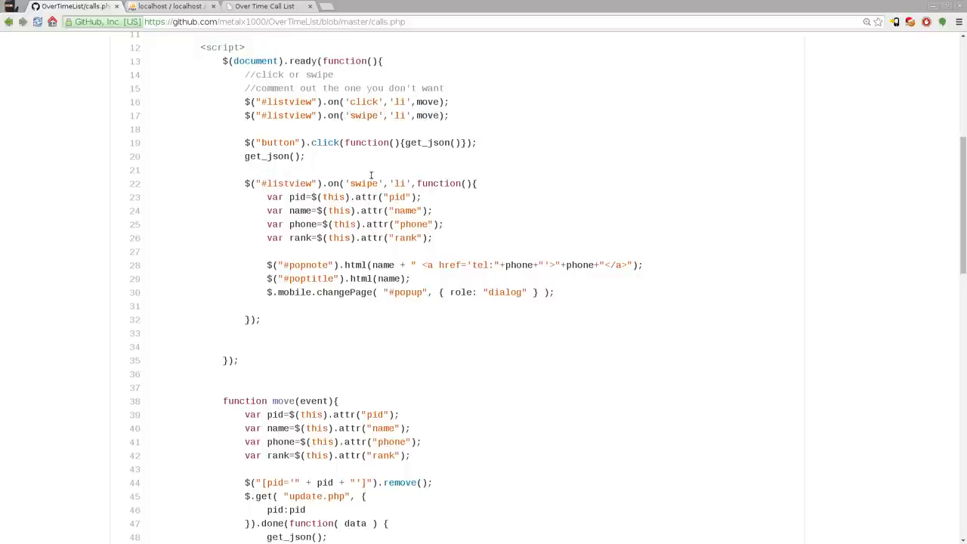
mouse_move(290, 207)
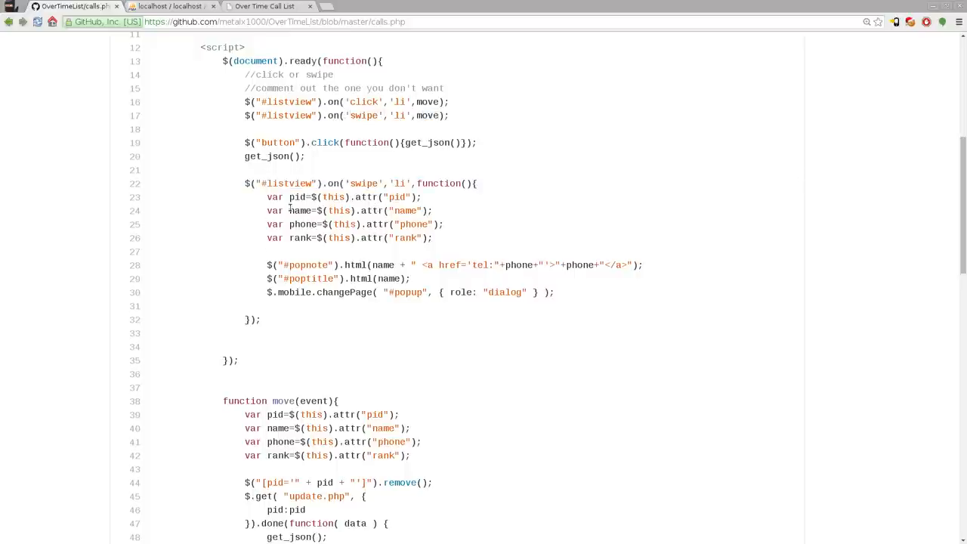
drag(266, 196, 432, 239)
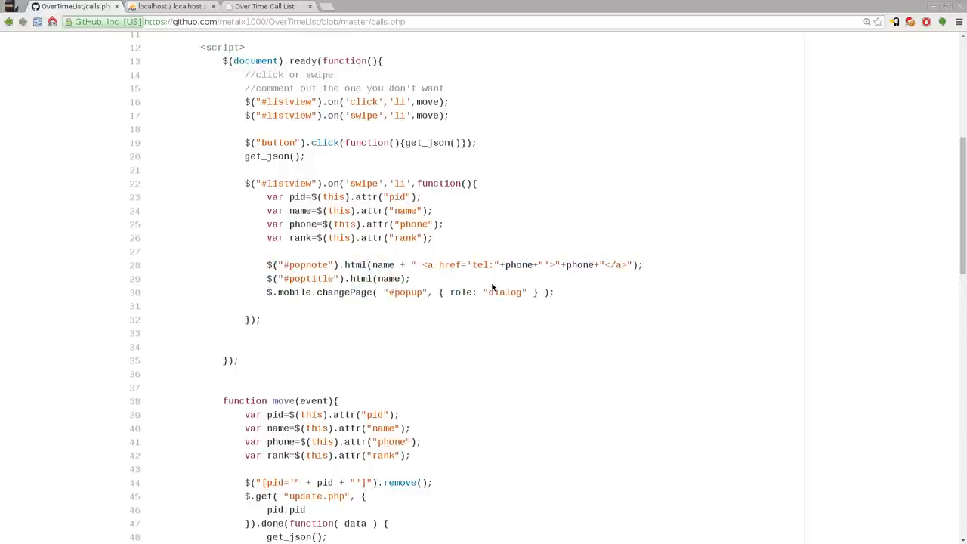
double_click(481, 265)
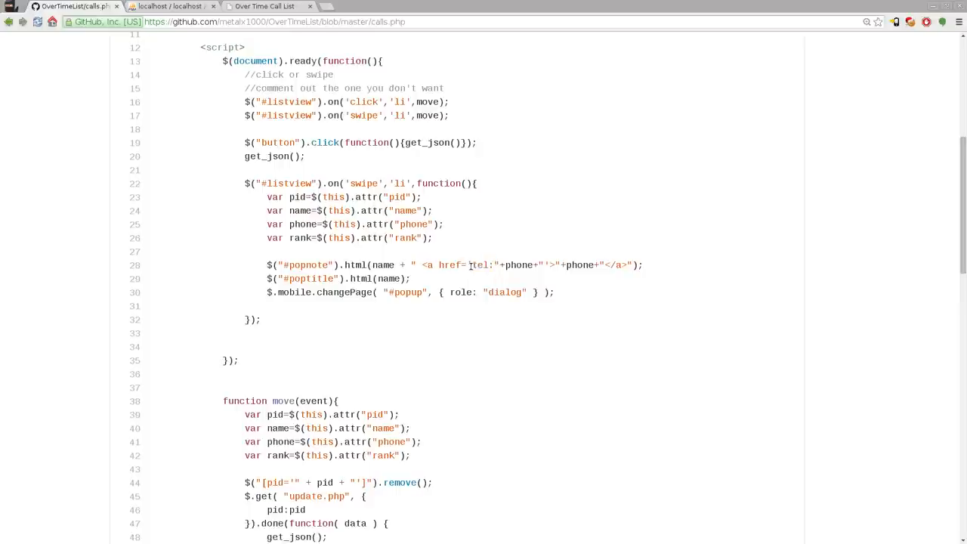
double_click(480, 264)
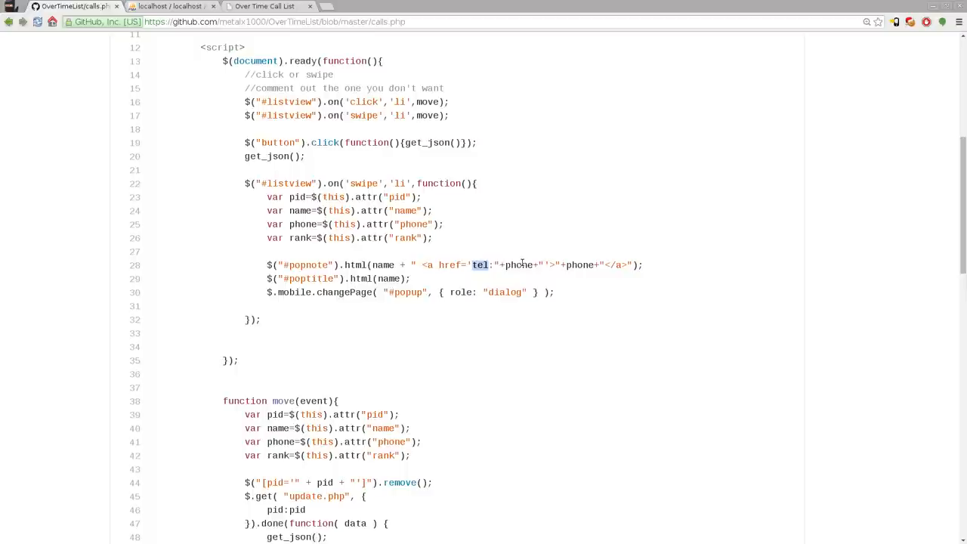
mouse_move(521, 269)
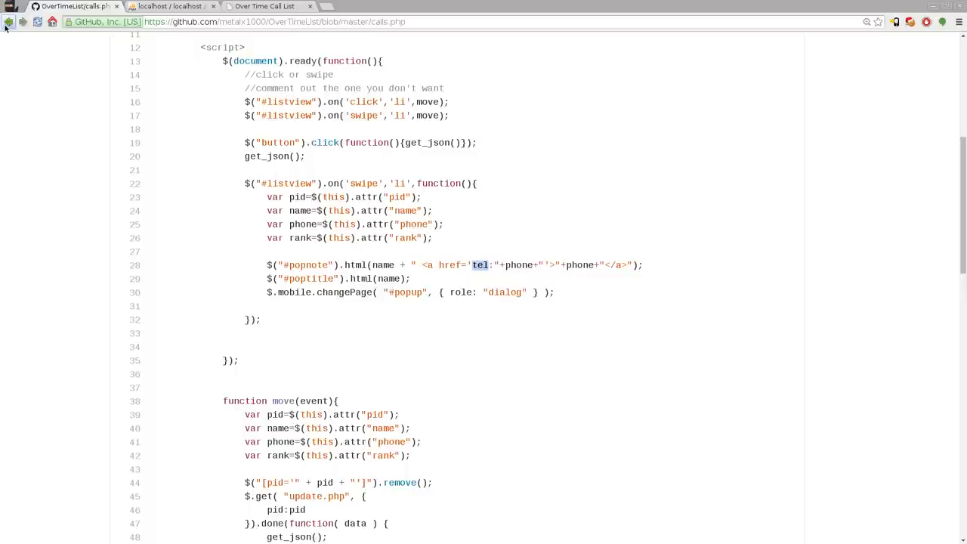
Open live.php and highlight the 3000 ms setInterval that re-runs get_json.
click(6, 21)
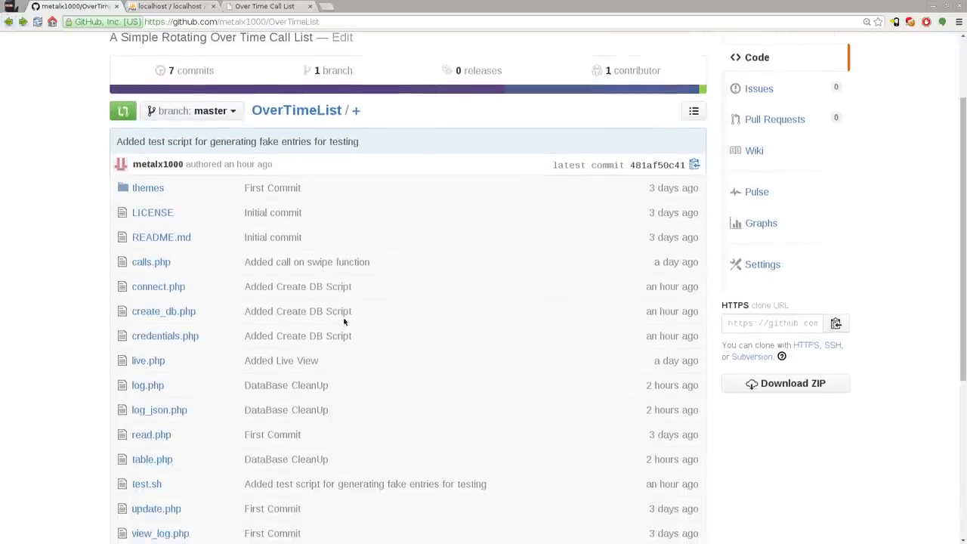
mouse_move(163, 311)
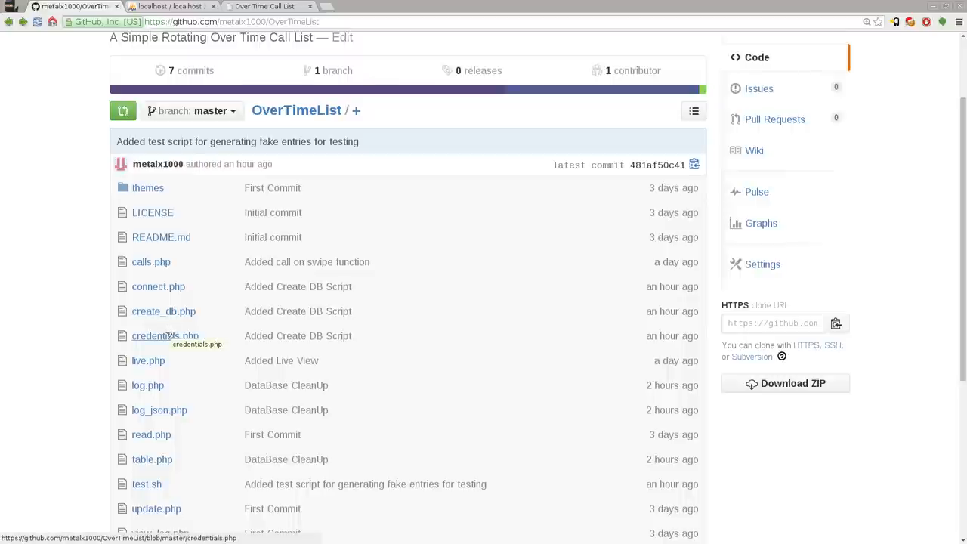
scroll(down, 3)
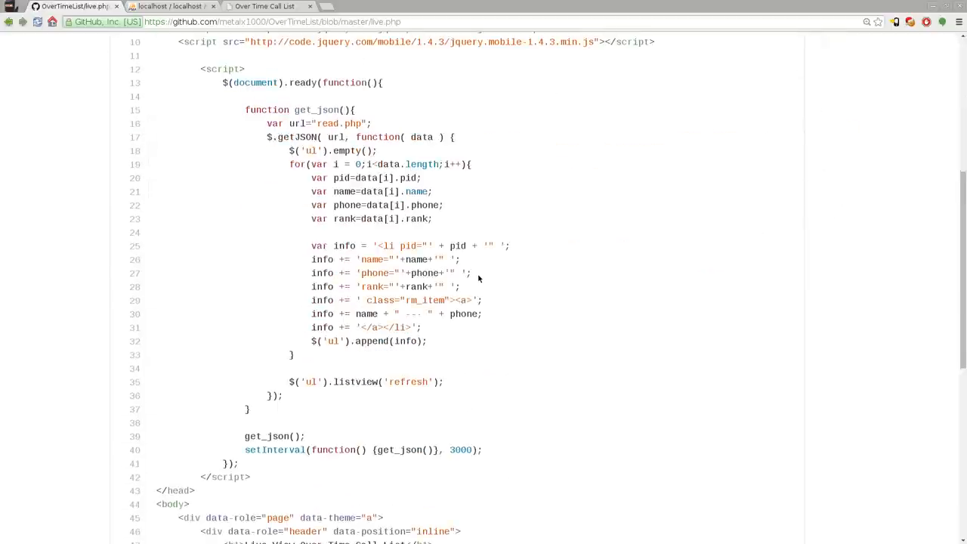
scroll(down, 3)
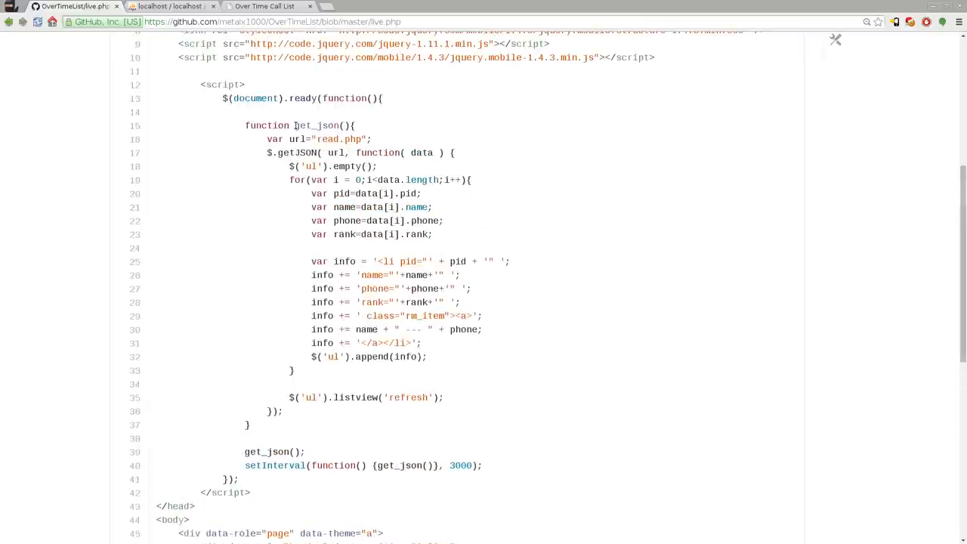
double_click(317, 126)
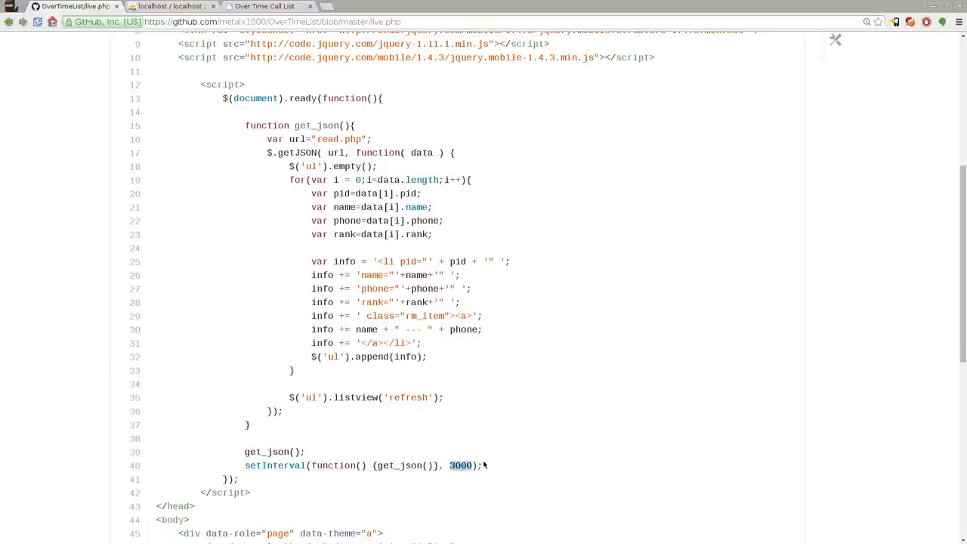
scroll(down, 3)
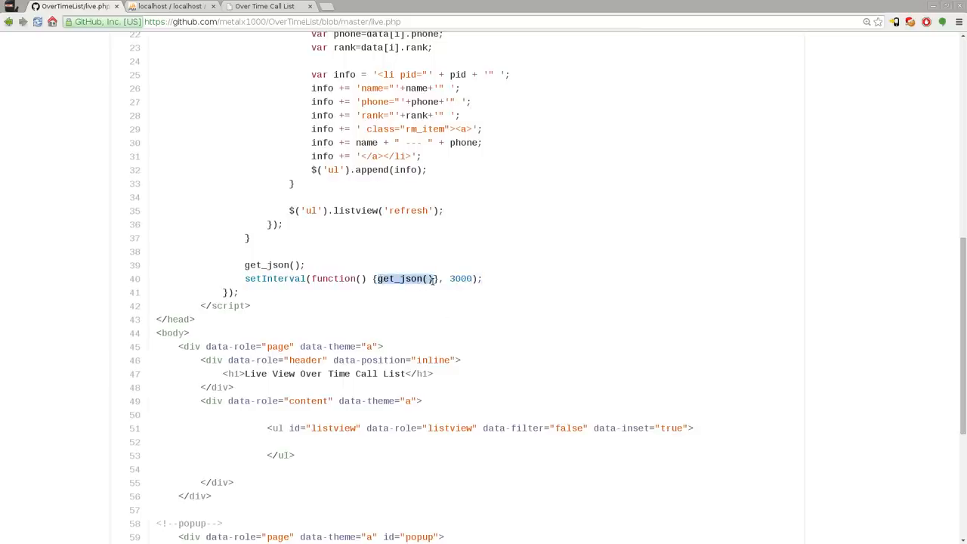
scroll(up, 3)
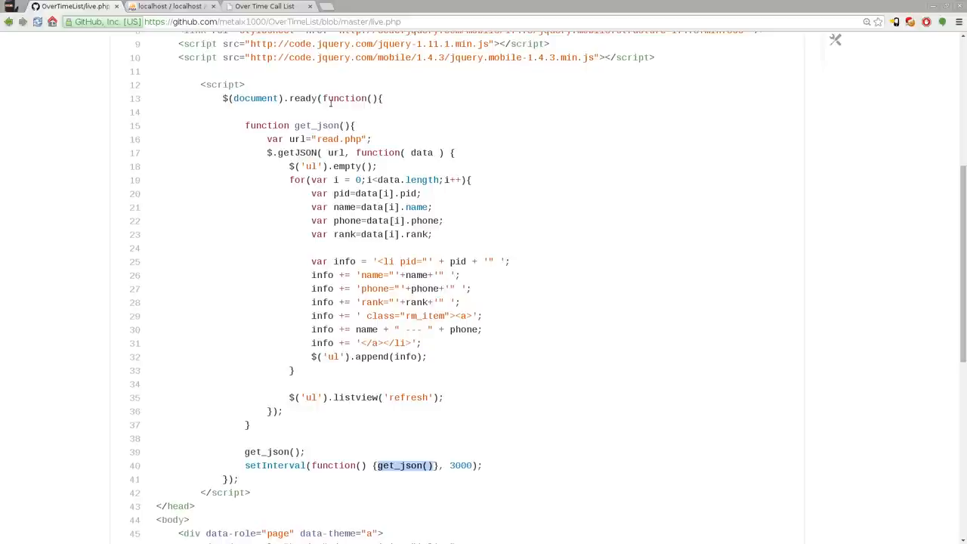
mouse_move(9, 21)
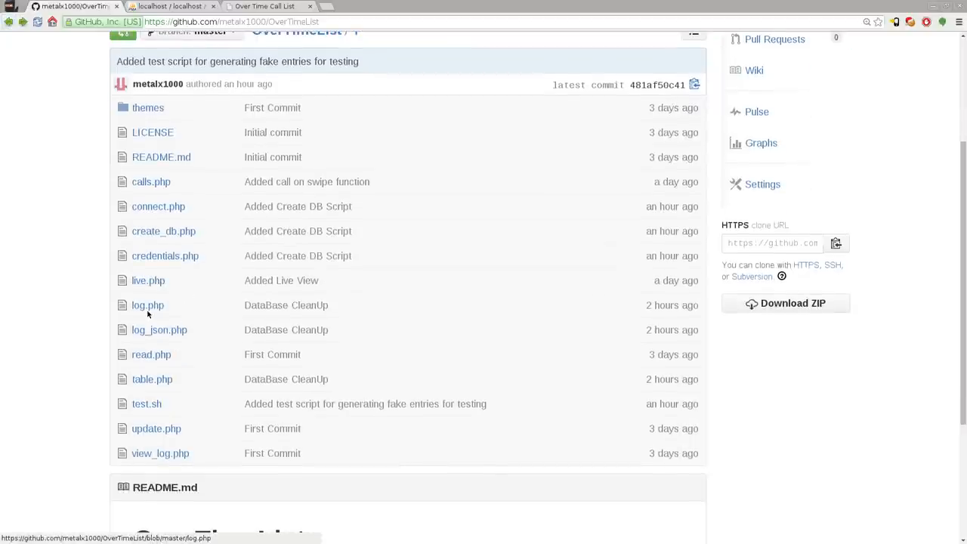
Open log.php and highlight its $_GET sanitizing lines and New York timezone setup.
click(148, 305)
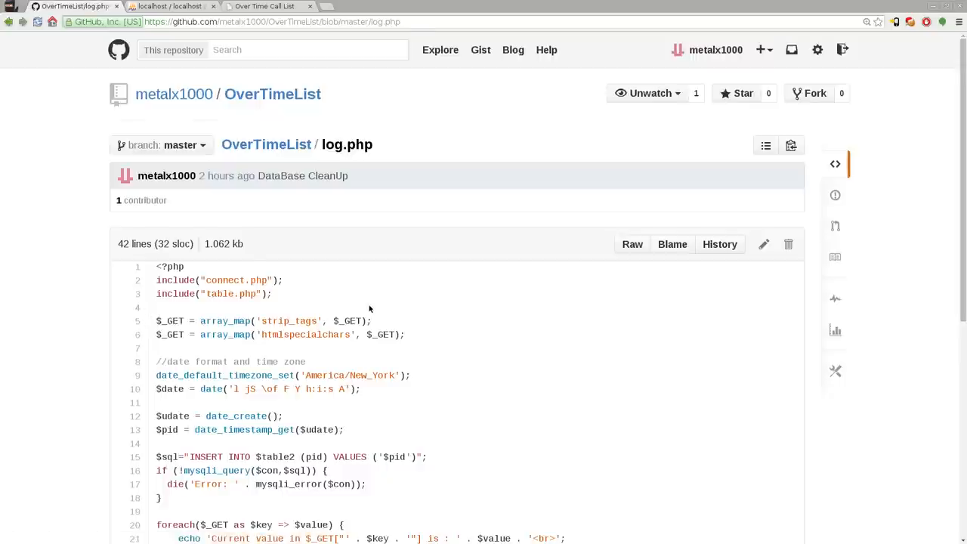
scroll(down, 3)
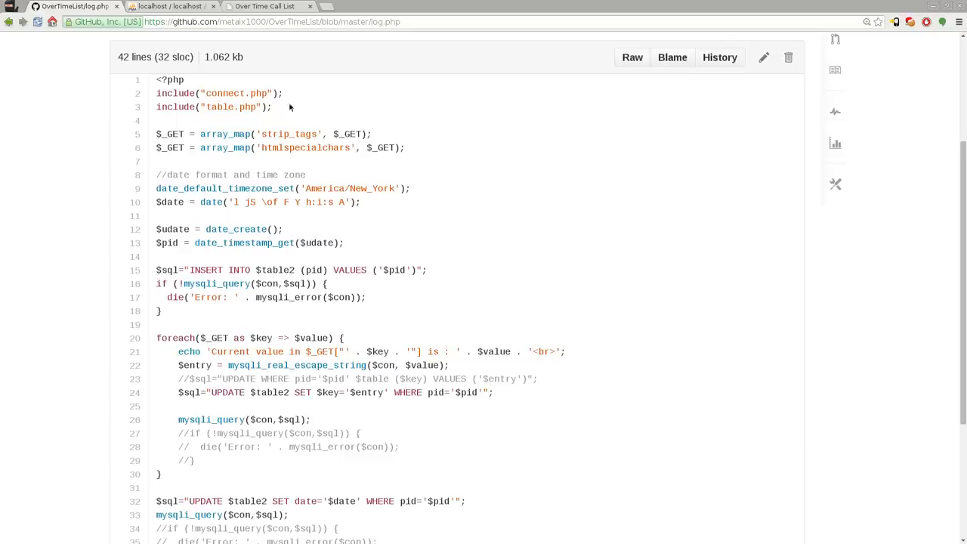
double_click(236, 94)
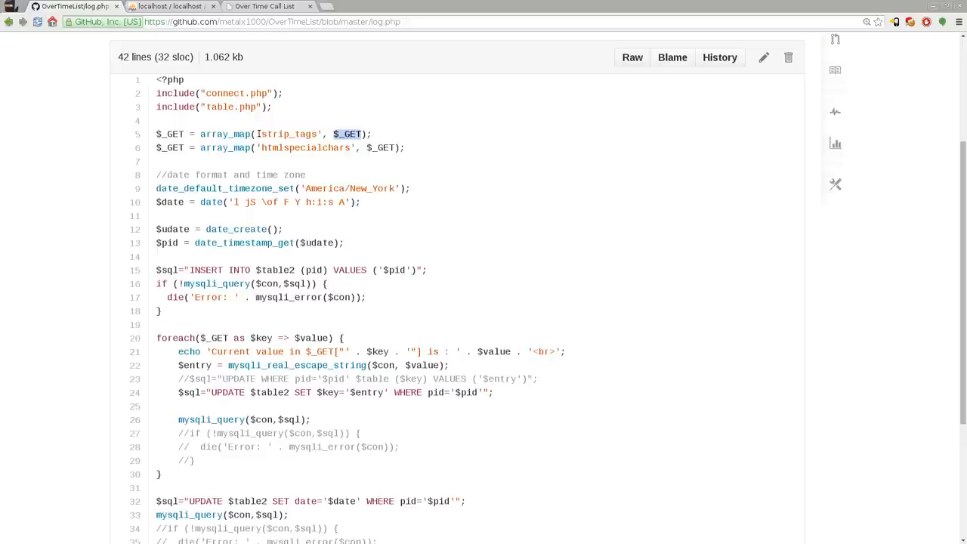
double_click(290, 133)
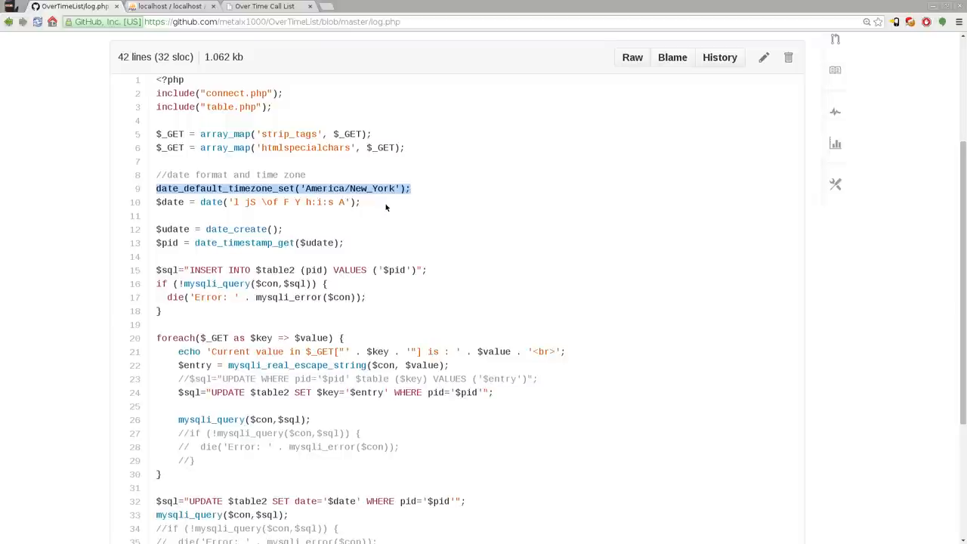
mouse_move(381, 206)
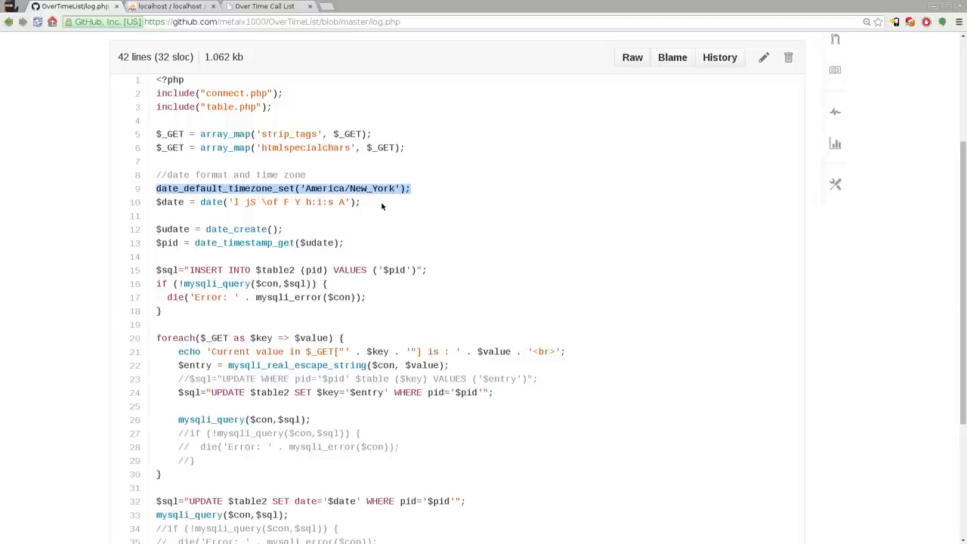
mouse_move(287, 211)
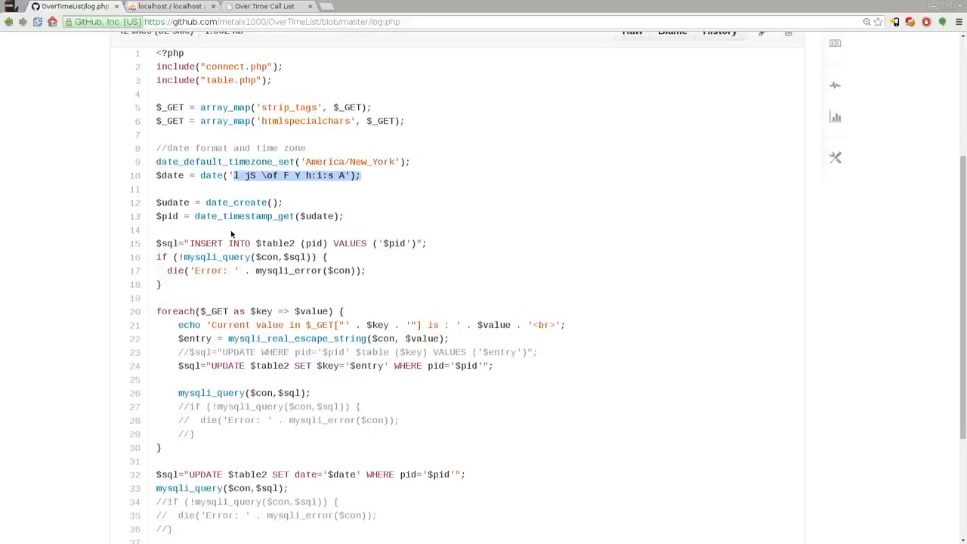
Highlight the timestamp setting $pid and the $pid inserted into table2, down to the foreach loop.
scroll(down, 3)
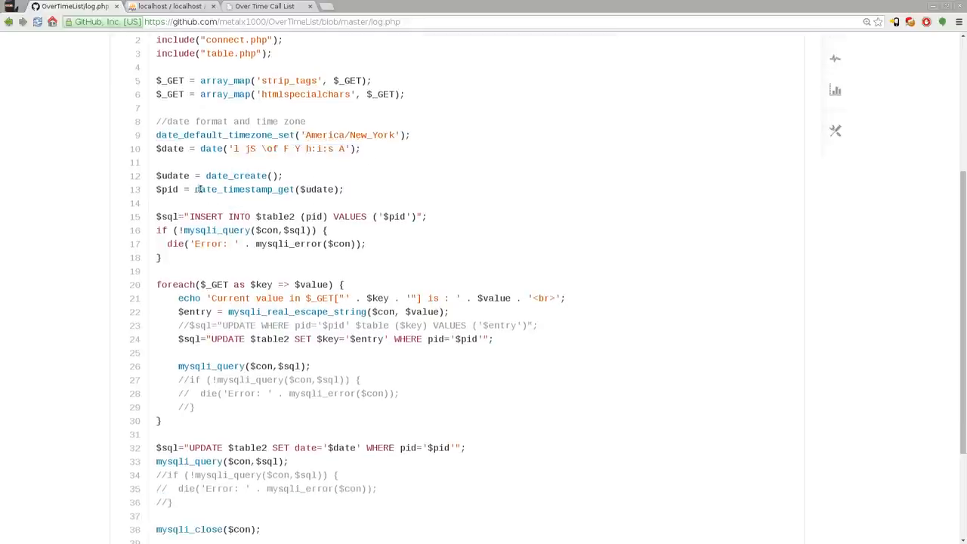
double_click(242, 189)
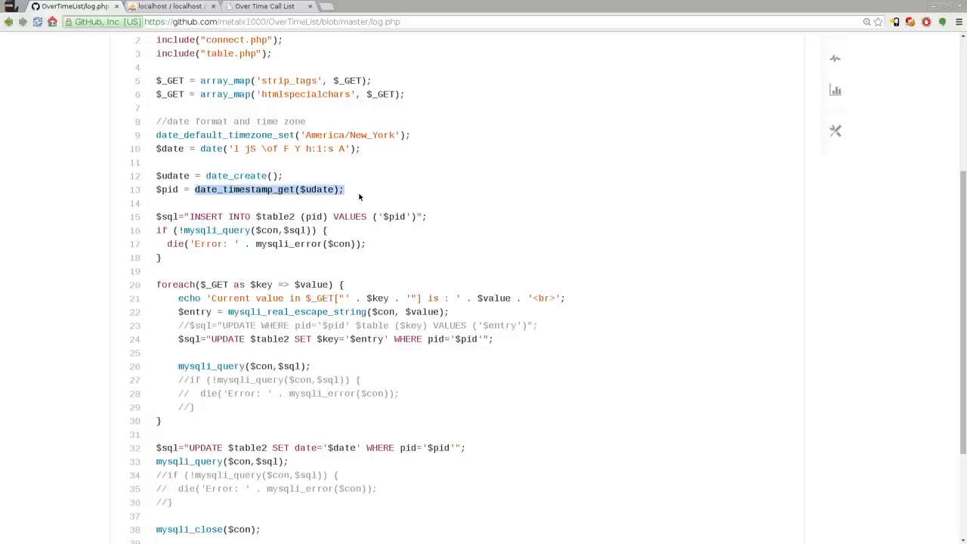
scroll(down, 3)
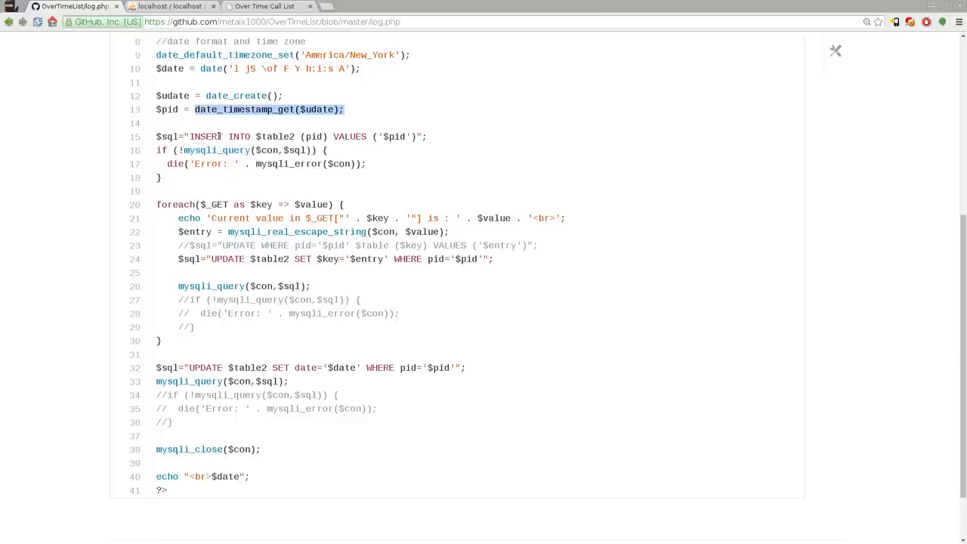
double_click(276, 136)
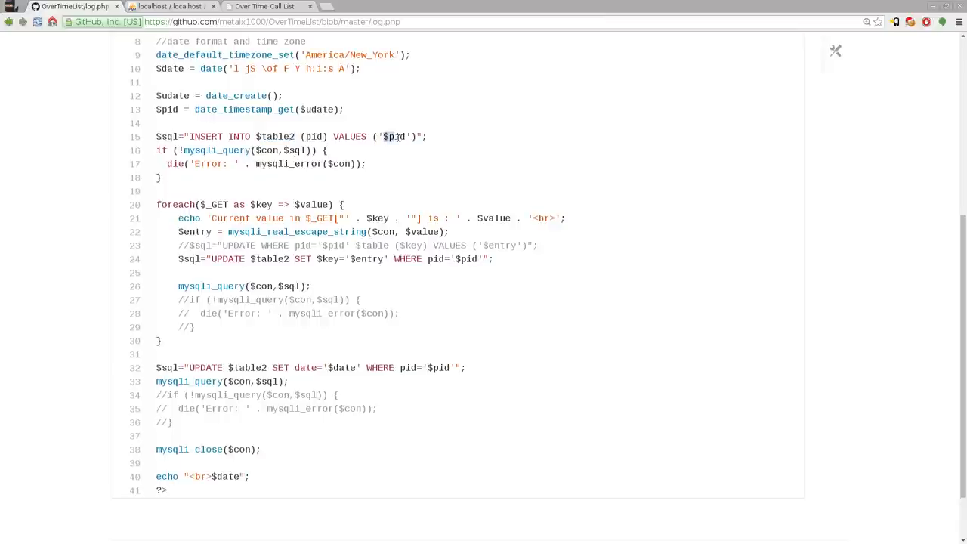
double_click(394, 136)
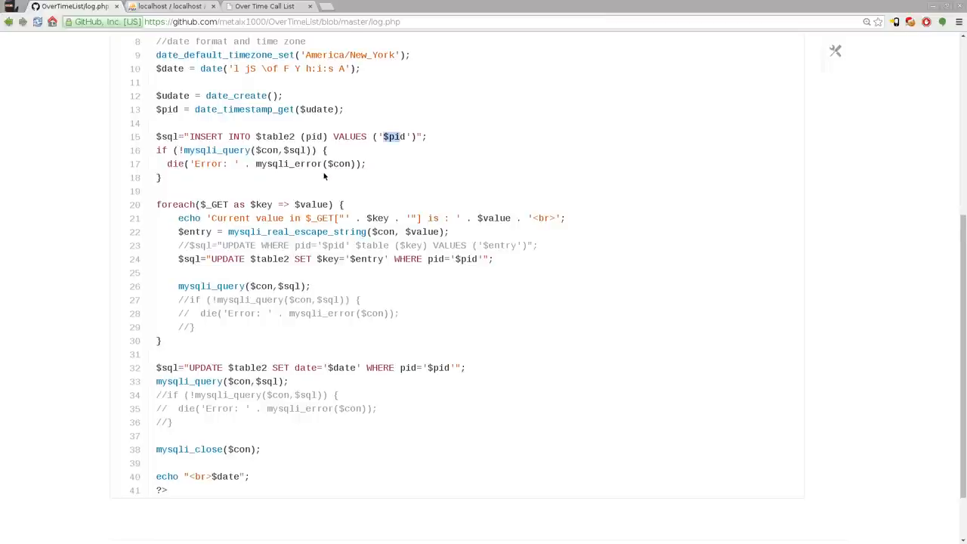
scroll(down, 3)
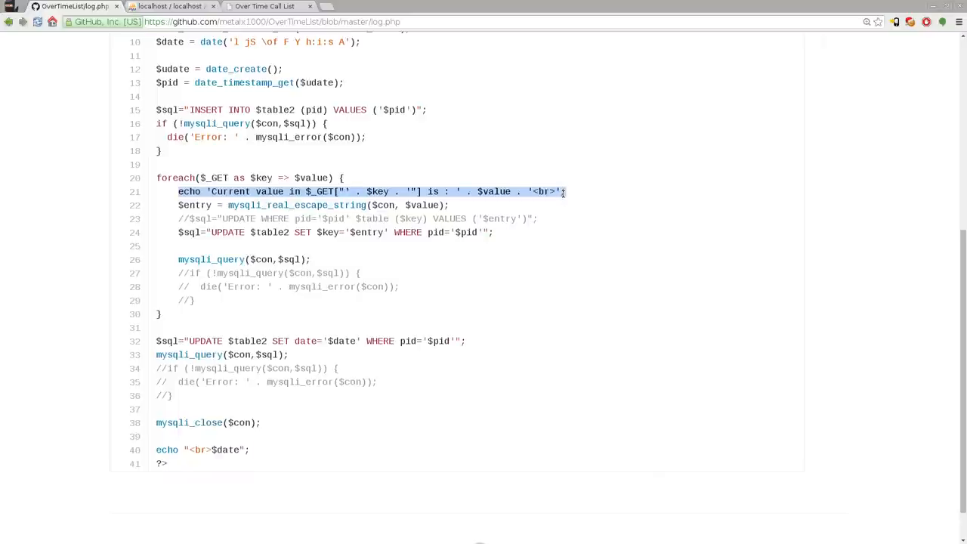
mouse_move(526, 230)
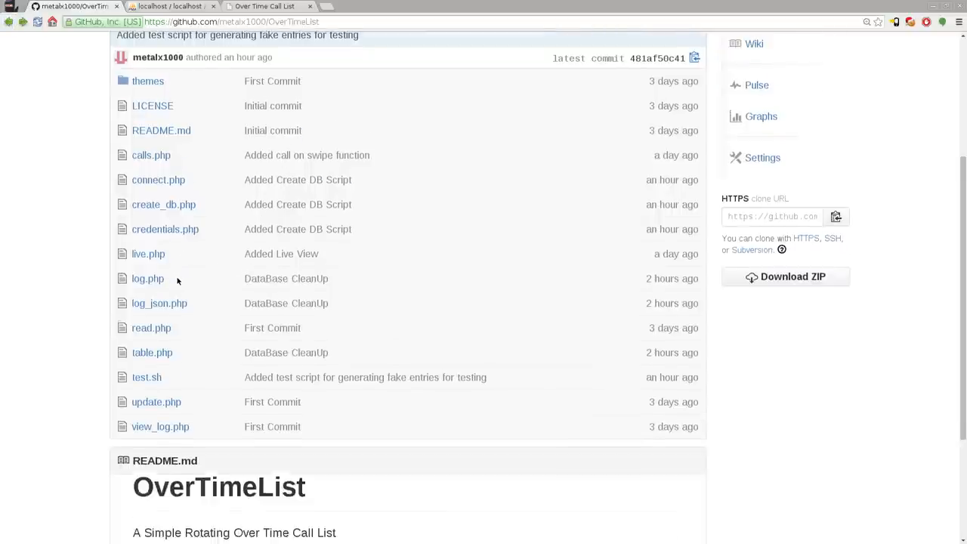
click(159, 302)
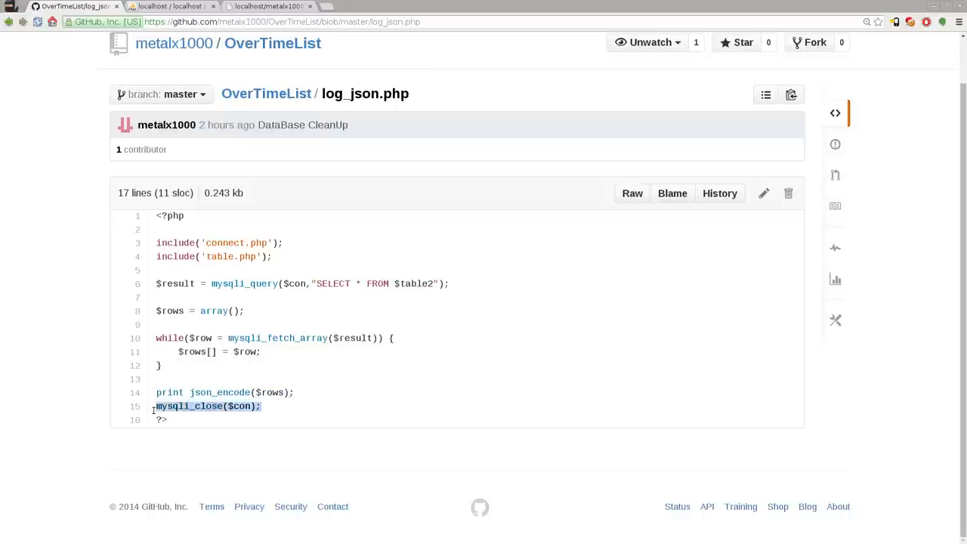
click(272, 94)
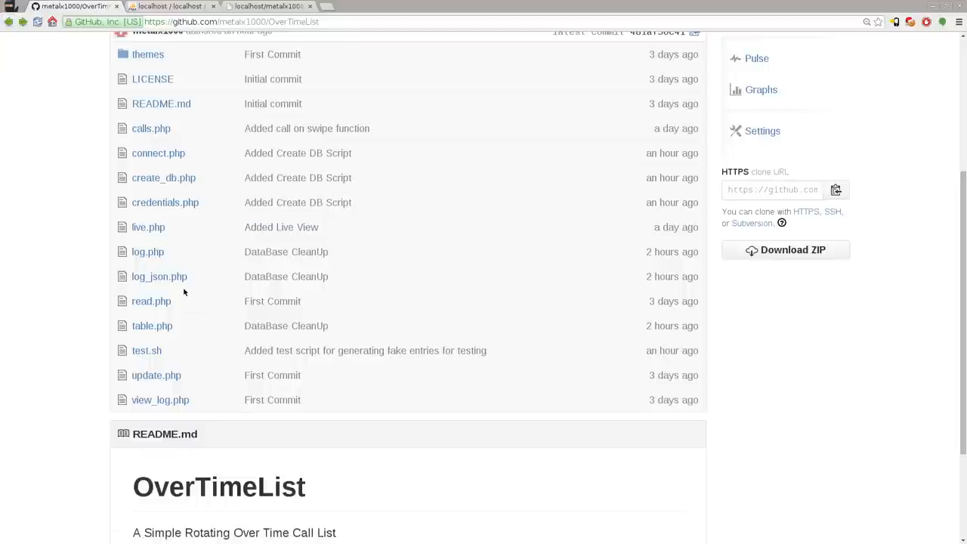
mouse_move(151, 301)
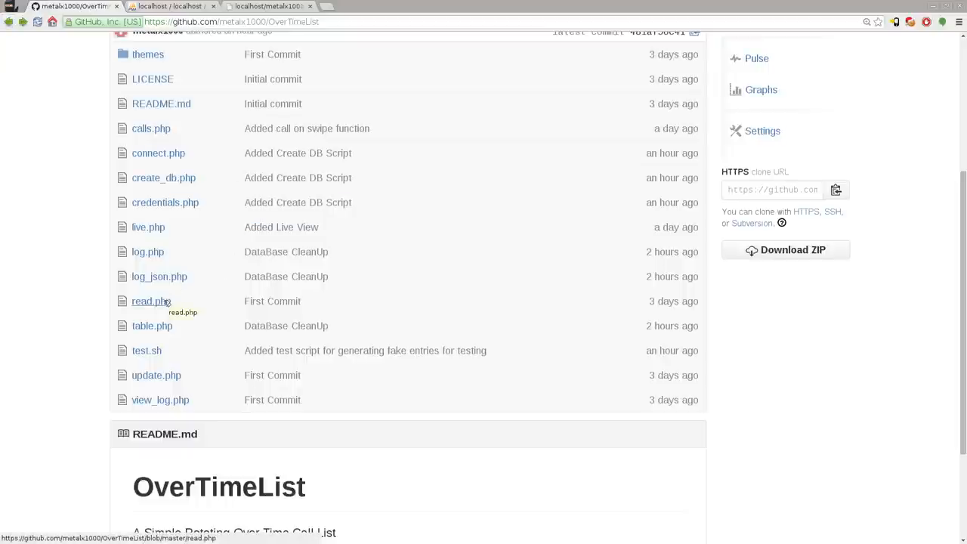
click(148, 301)
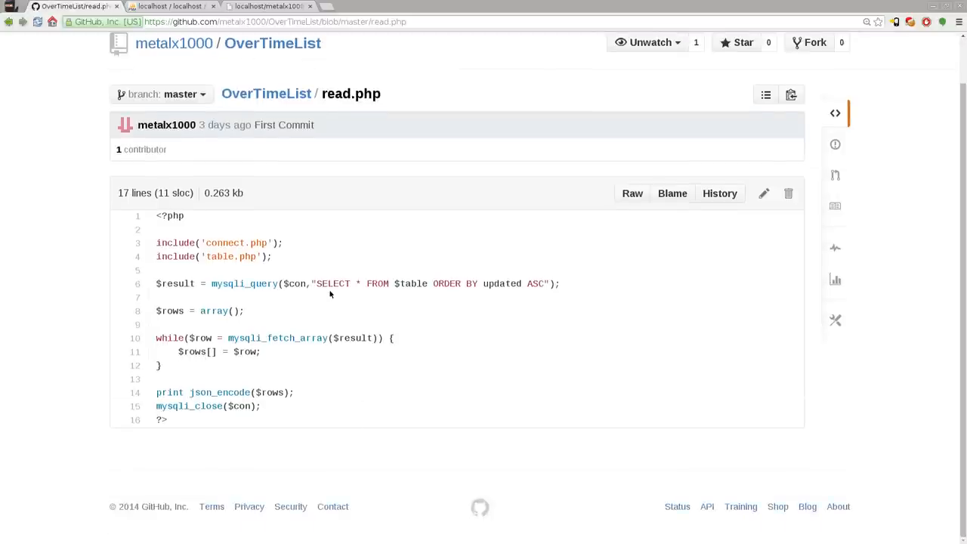
mouse_move(326, 295)
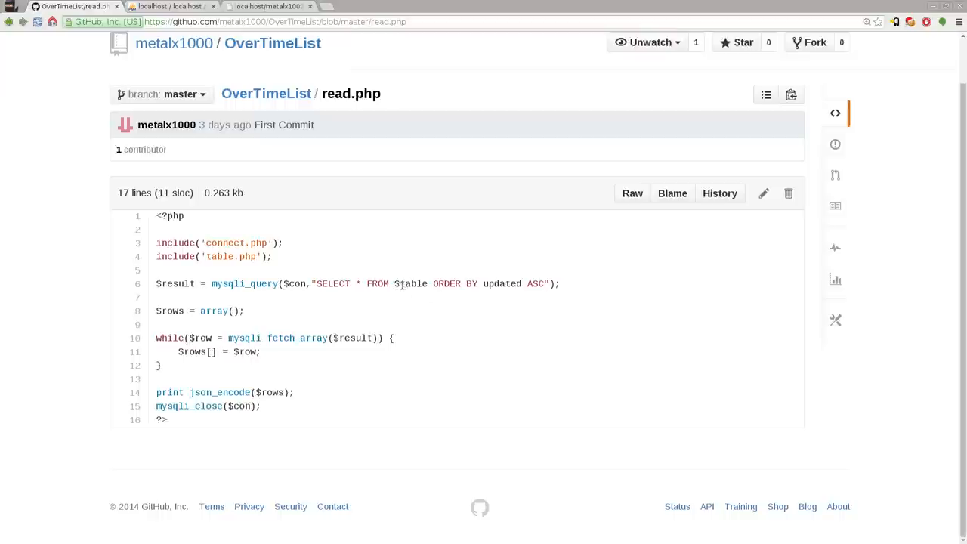
double_click(411, 284)
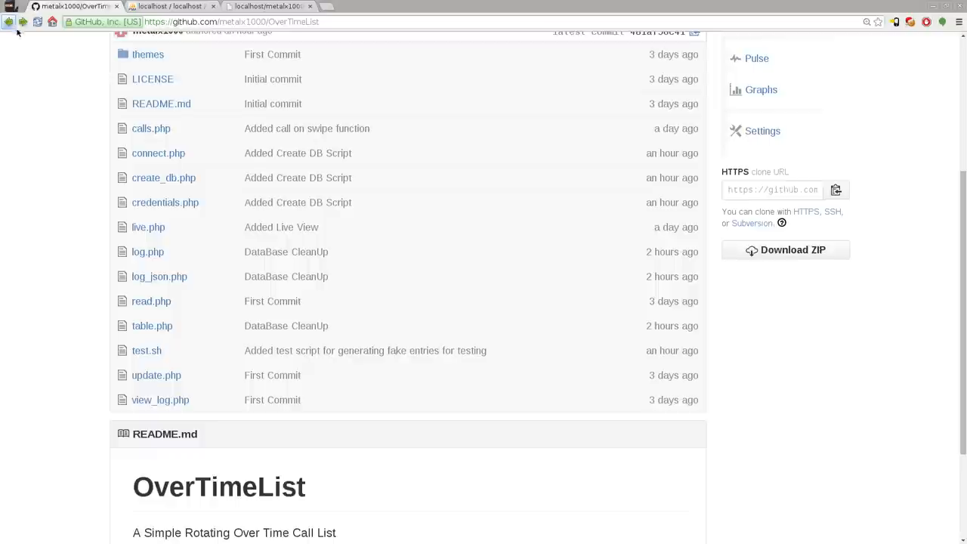
mouse_move(191, 319)
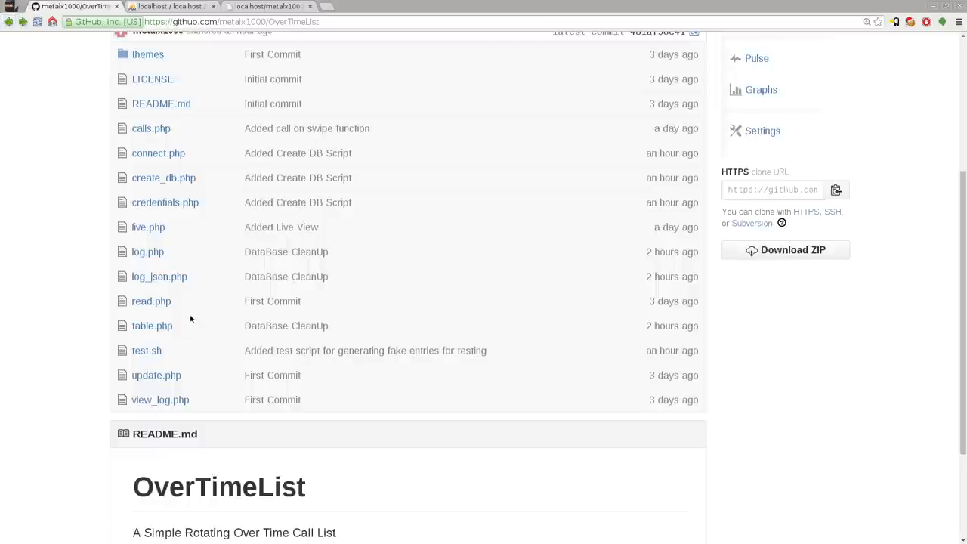
mouse_move(147, 351)
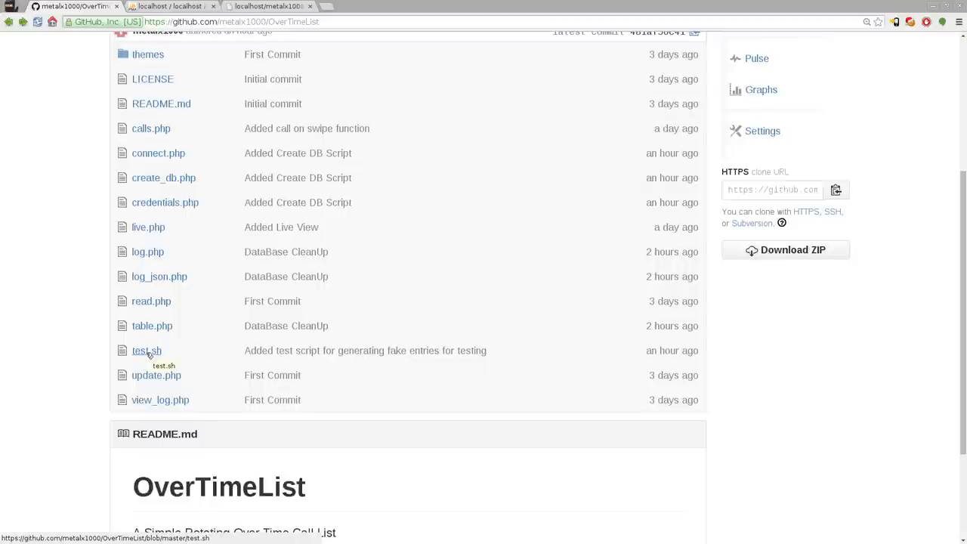
click(145, 350)
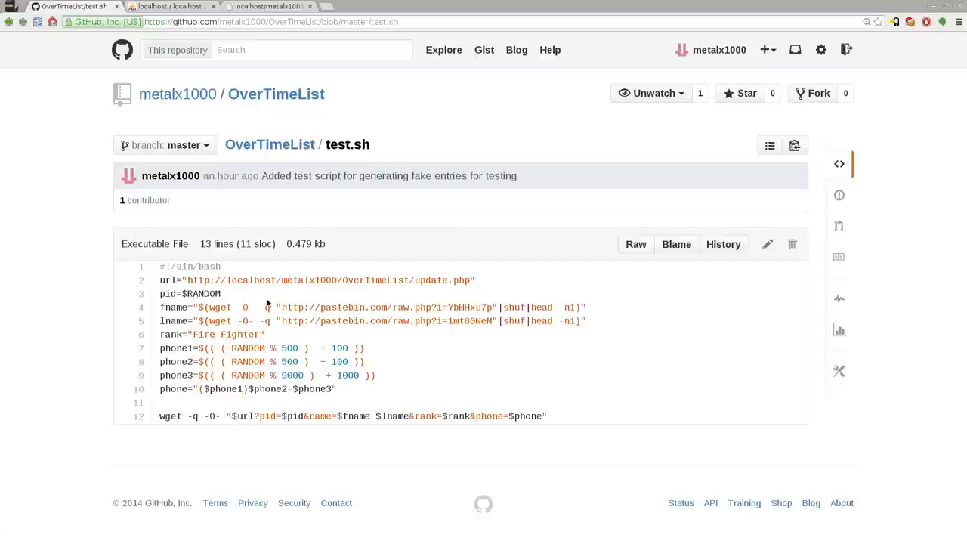
mouse_move(245, 291)
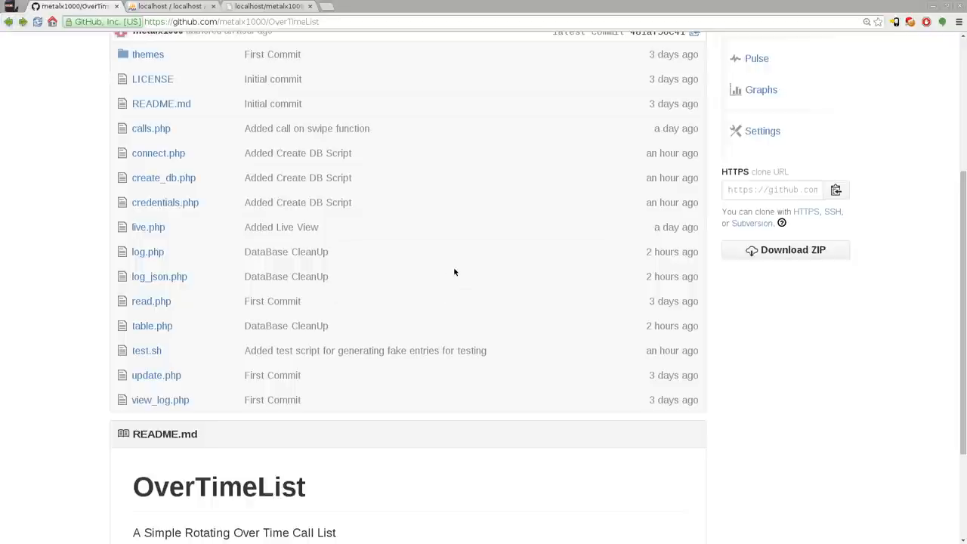
mouse_move(348, 324)
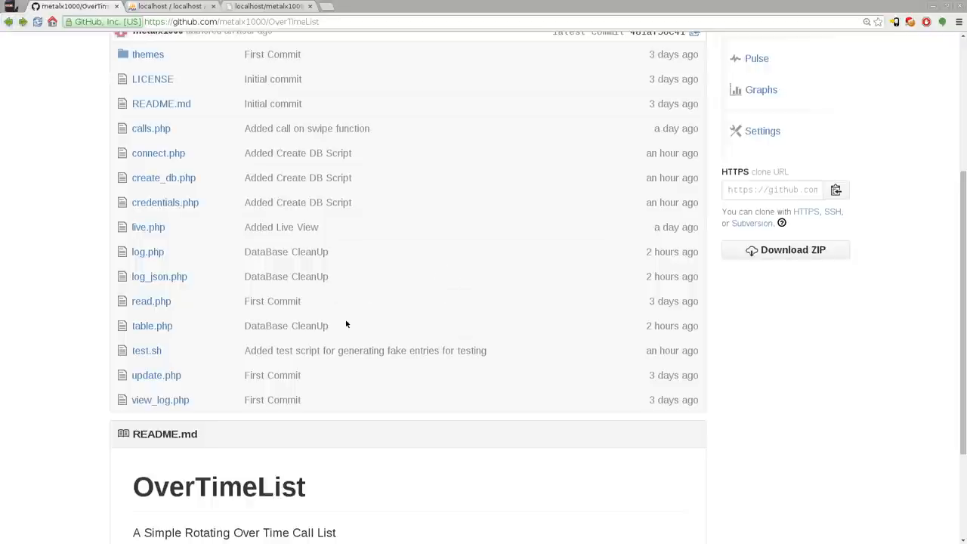
mouse_move(157, 375)
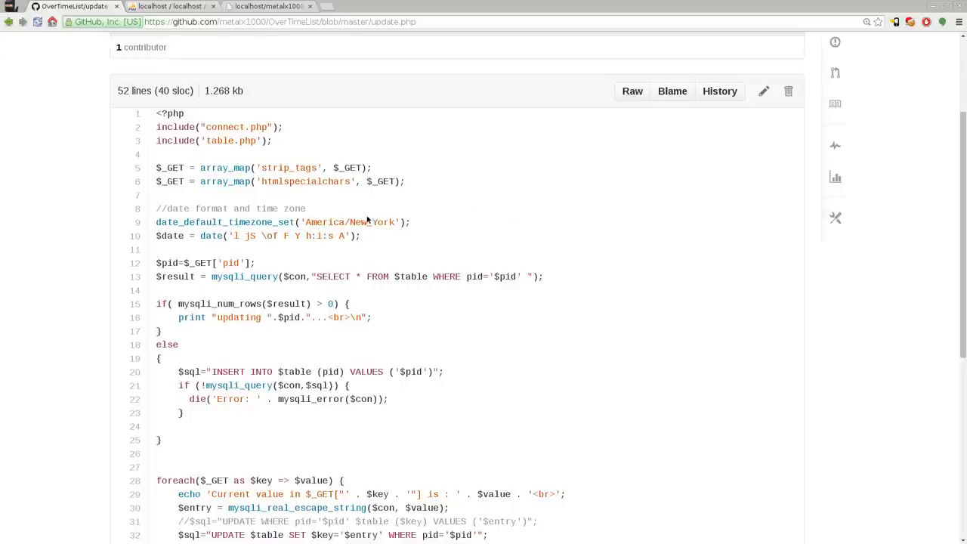
mouse_move(481, 197)
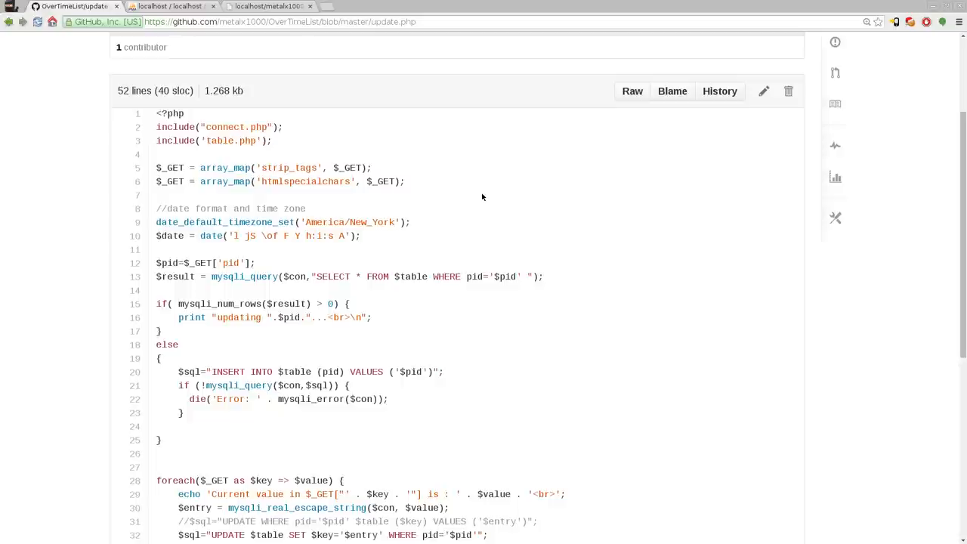
In update.php, highlight the two input-sanitizing lines and the pid insert-if-missing code.
double_click(199, 127)
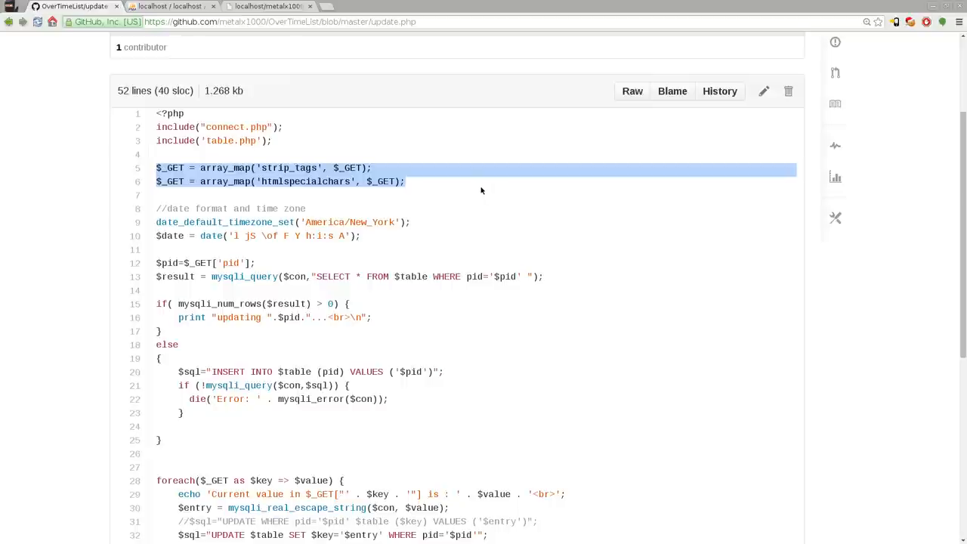
mouse_move(175, 225)
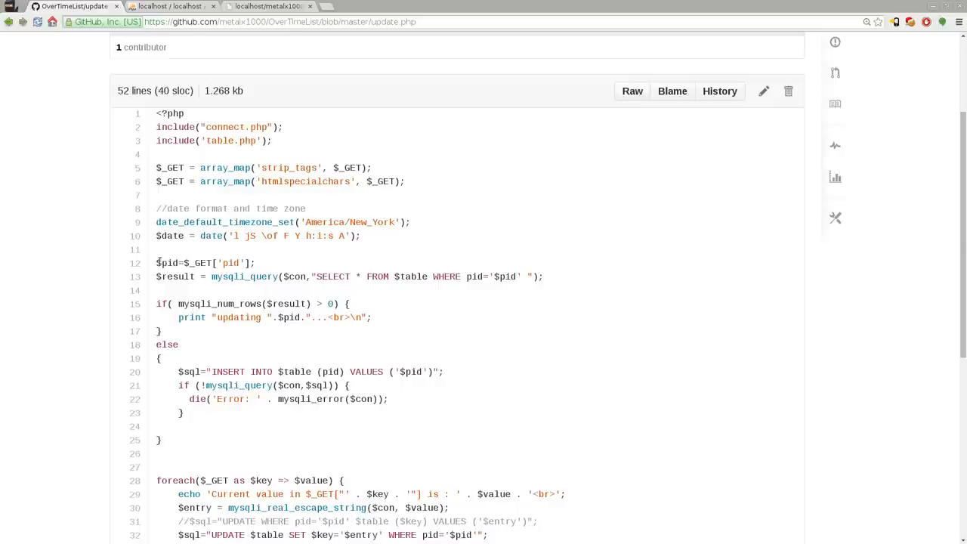
double_click(231, 263)
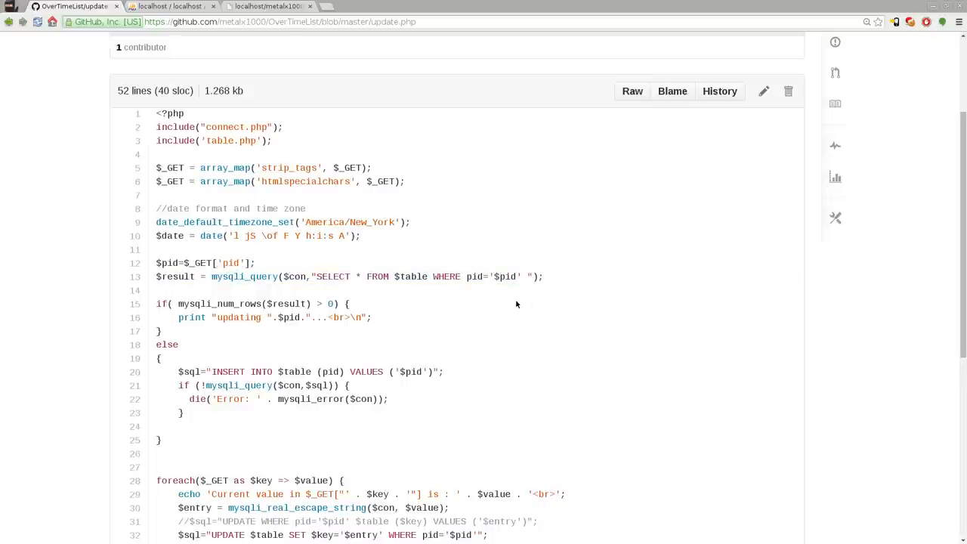
mouse_move(281, 317)
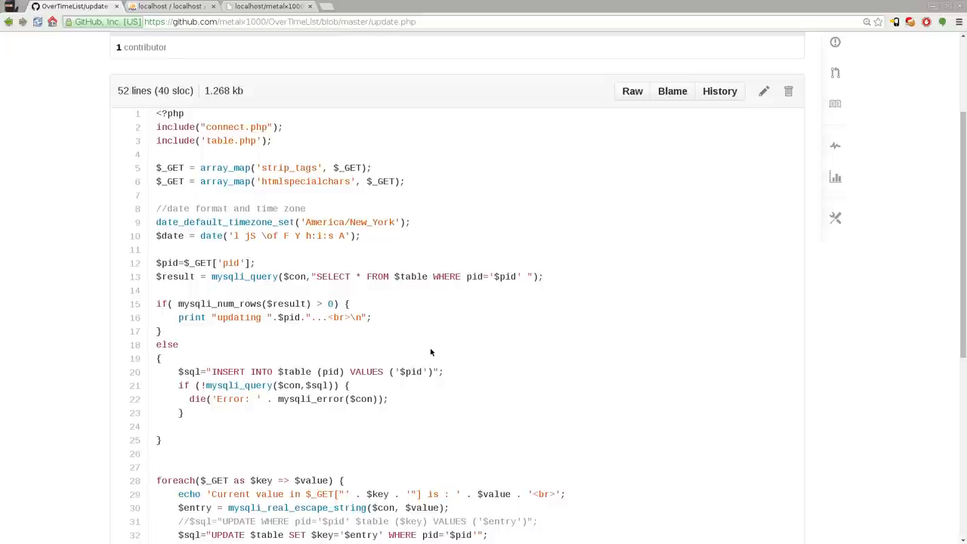
mouse_move(465, 360)
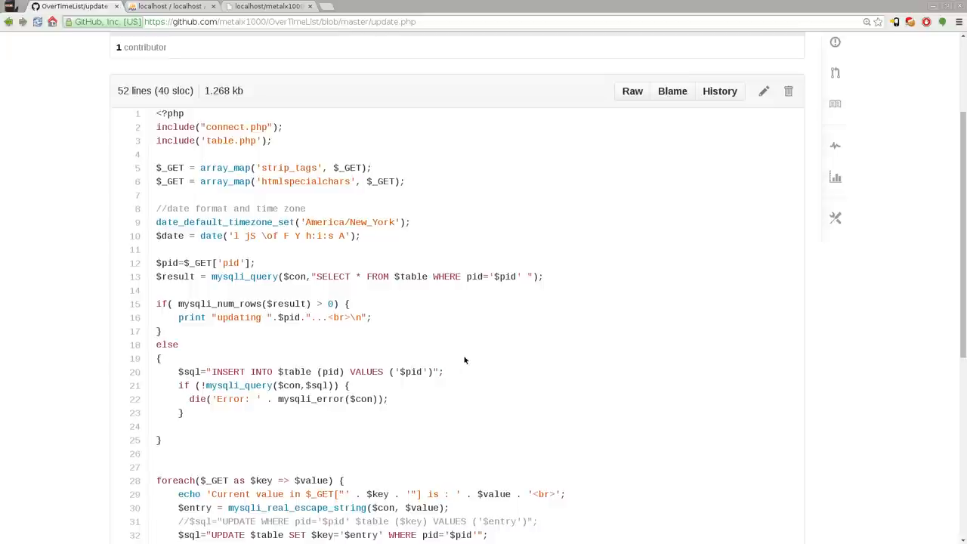
scroll(down, 3)
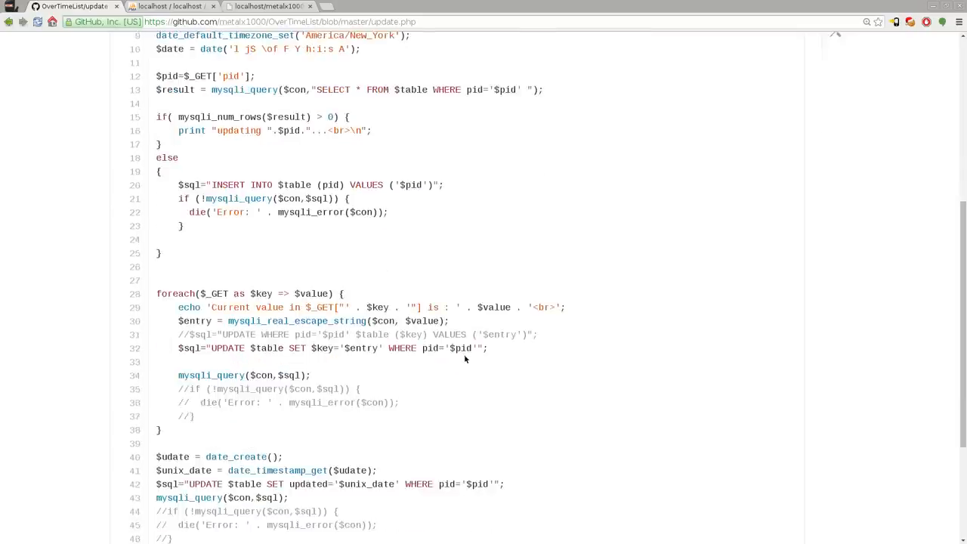
scroll(down, 3)
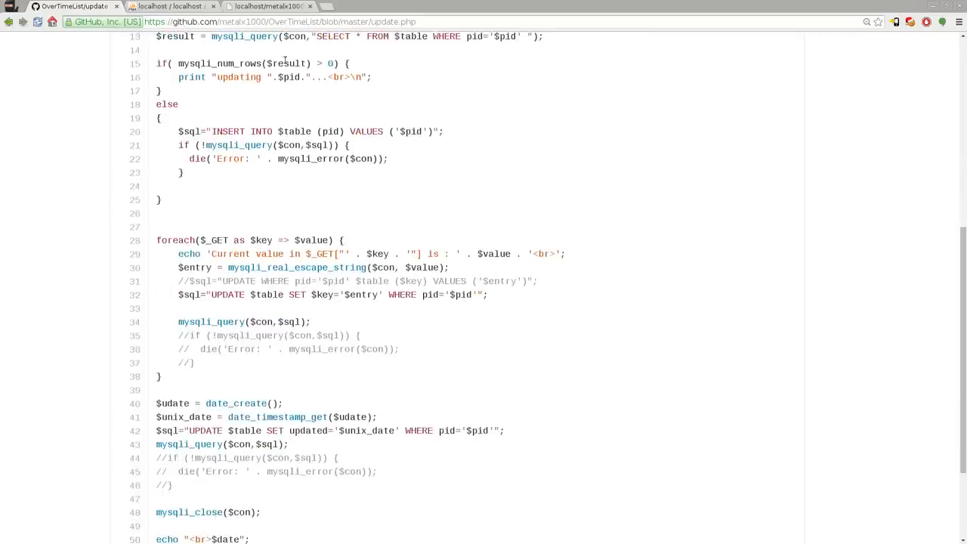
double_click(284, 77)
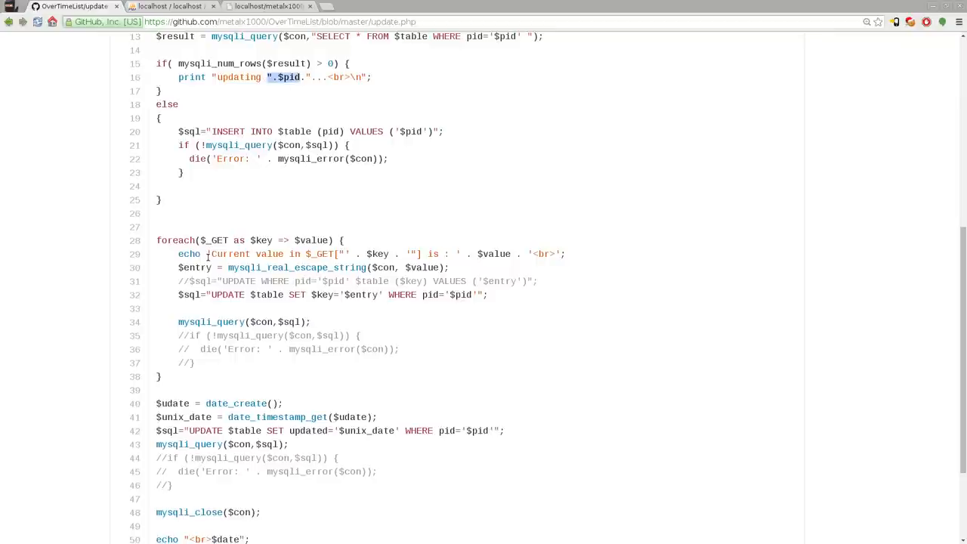
double_click(214, 240)
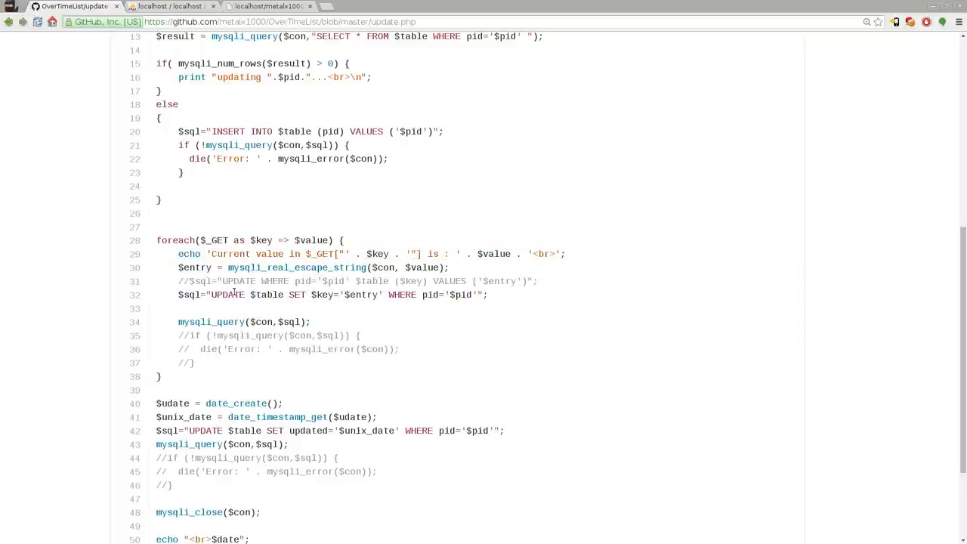
double_click(266, 294)
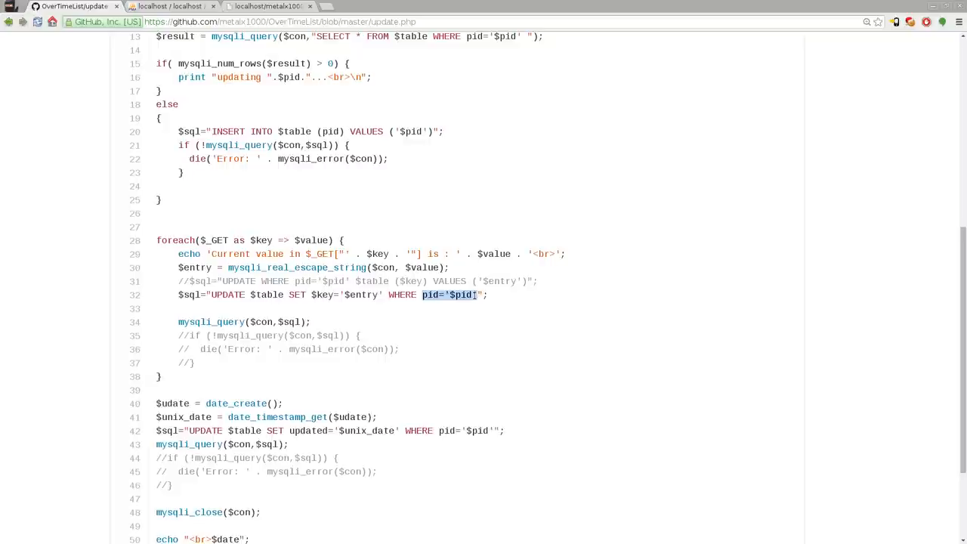
click(529, 308)
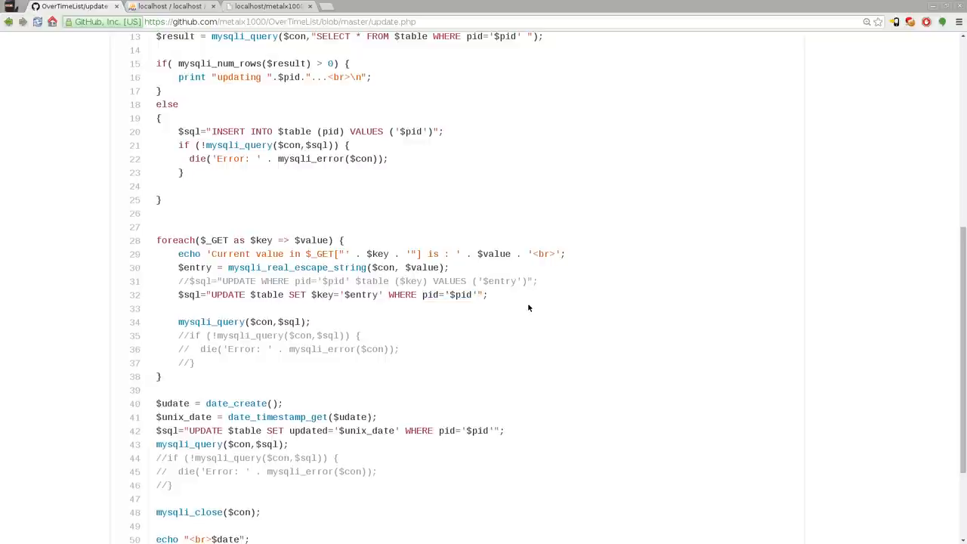
scroll(down, 3)
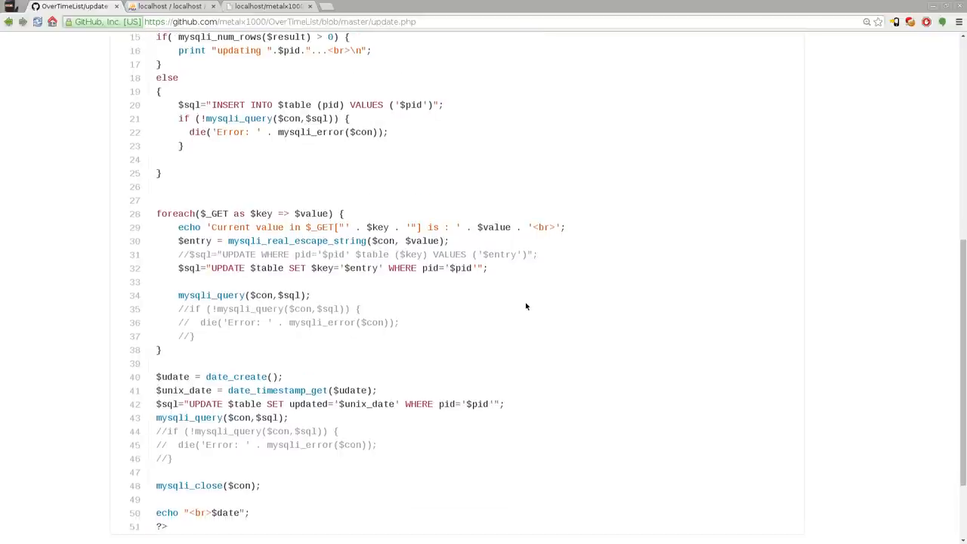
scroll(down, 3)
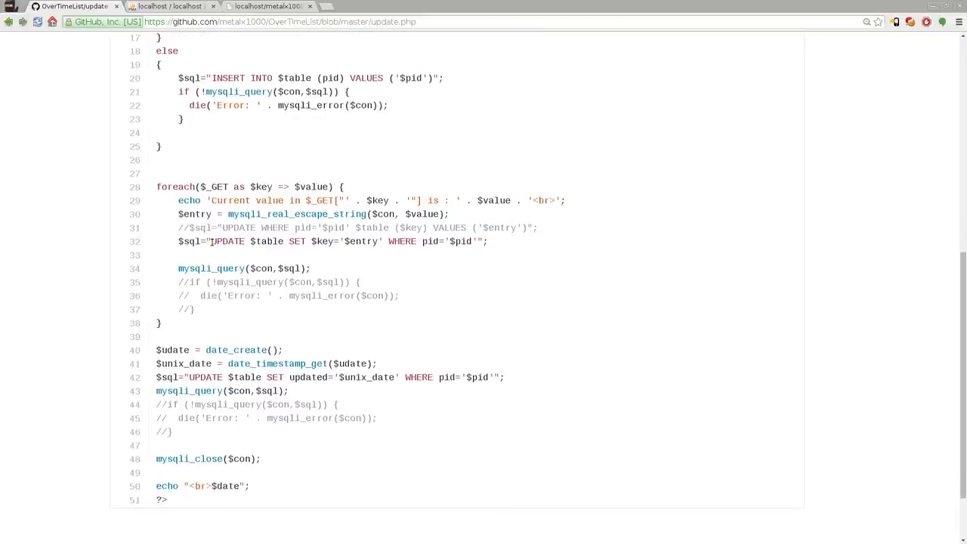
double_click(227, 242)
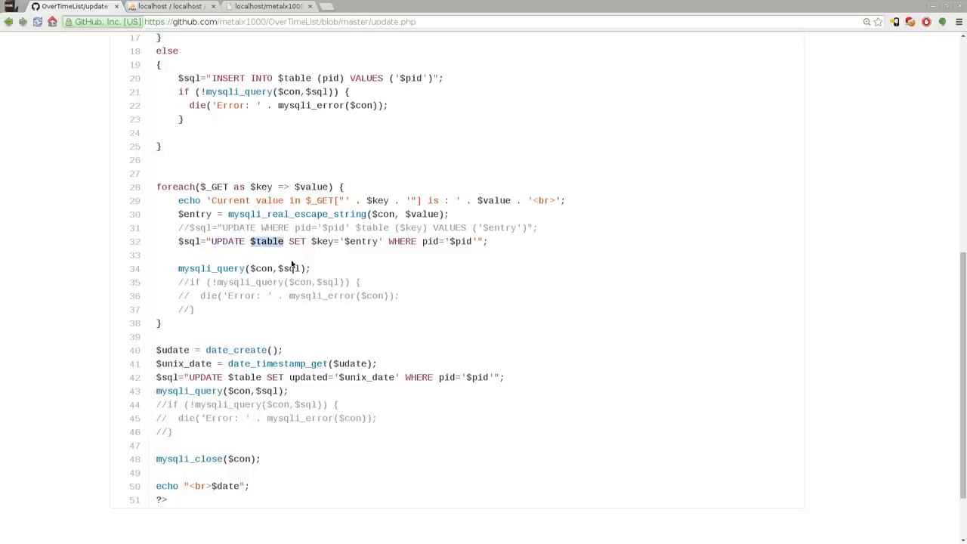
double_click(296, 242)
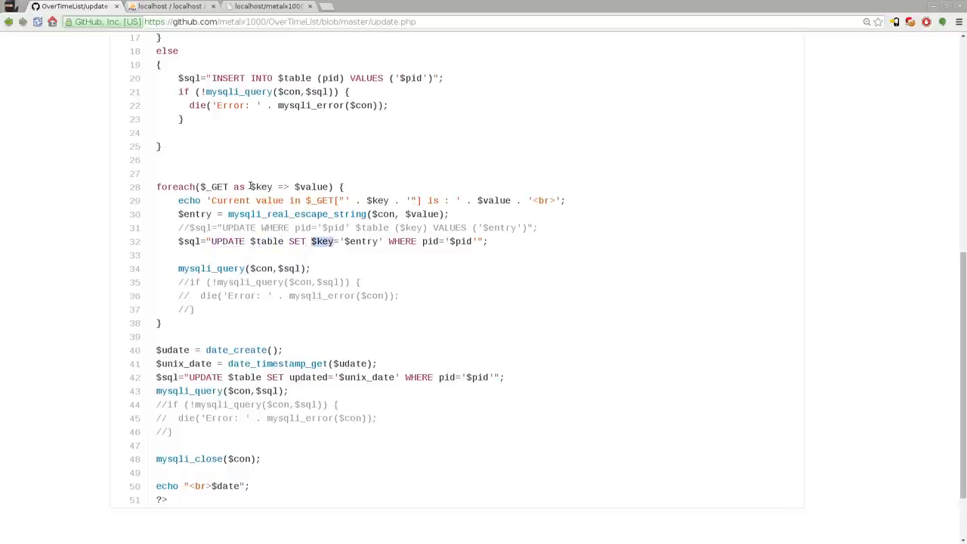
double_click(361, 242)
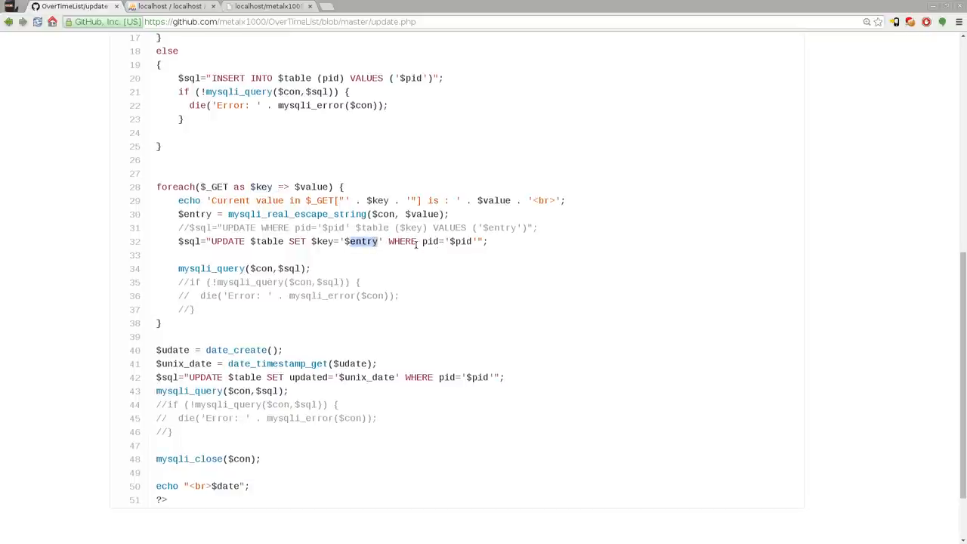
double_click(430, 241)
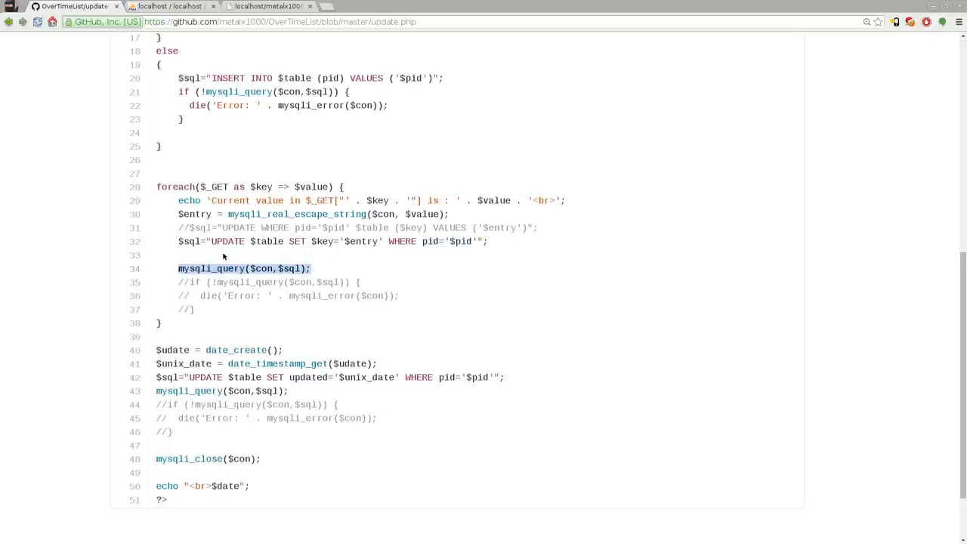
text(I)
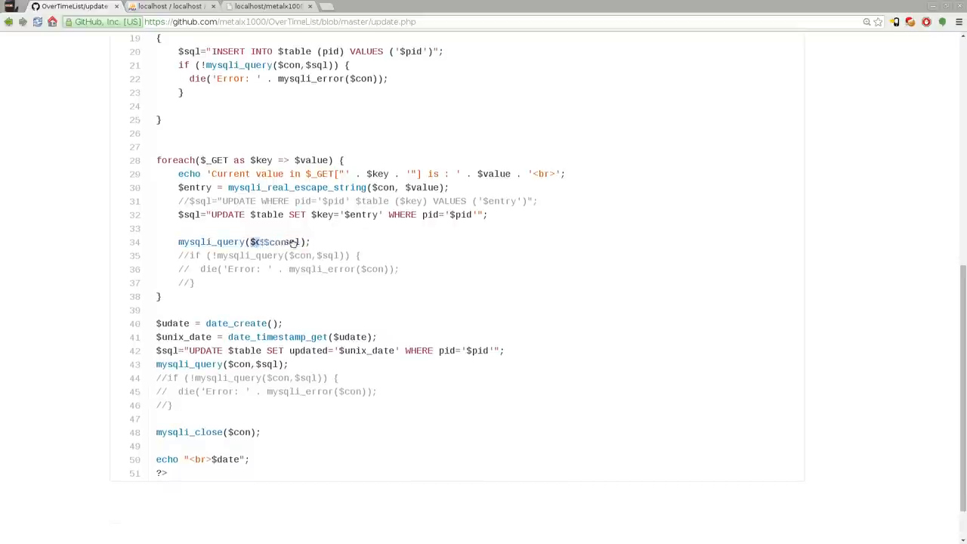
double_click(290, 241)
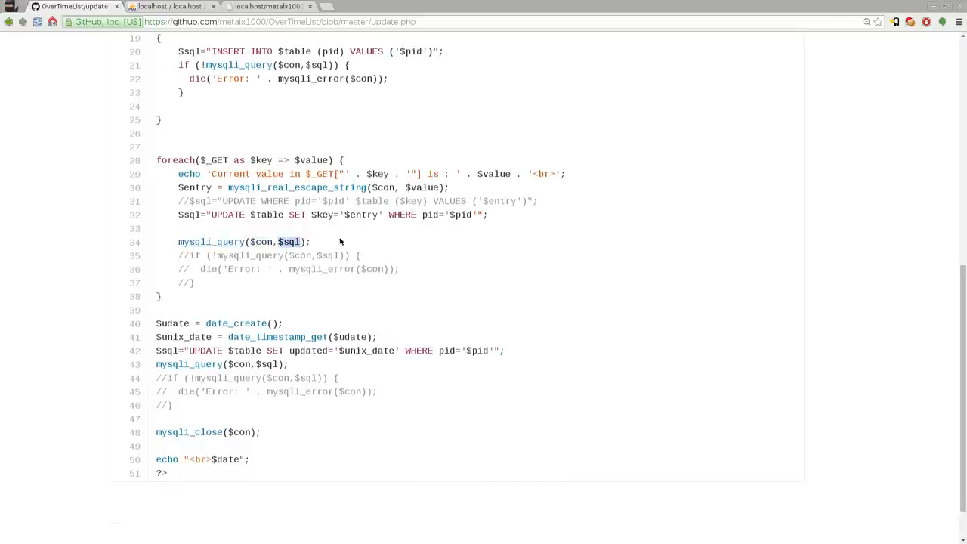
scroll(down, 3)
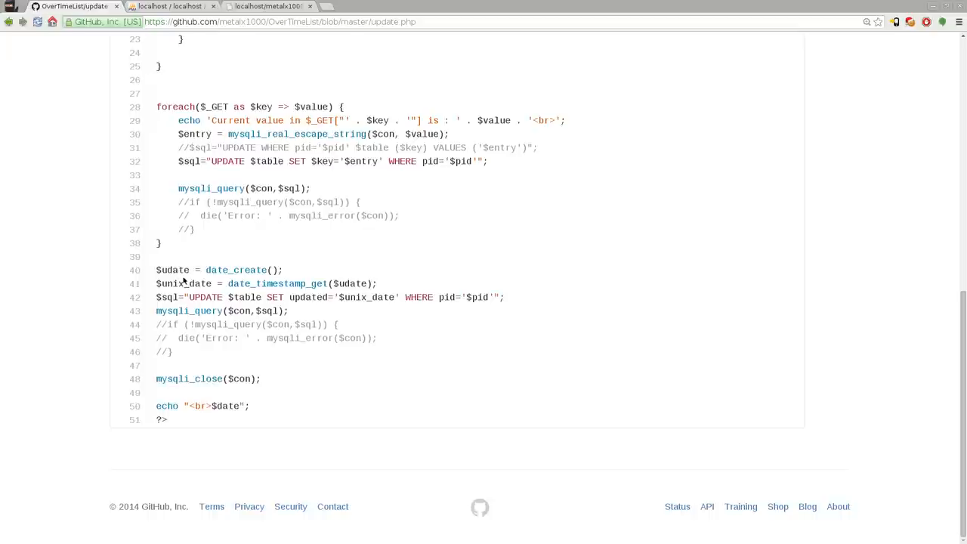
mouse_move(202, 284)
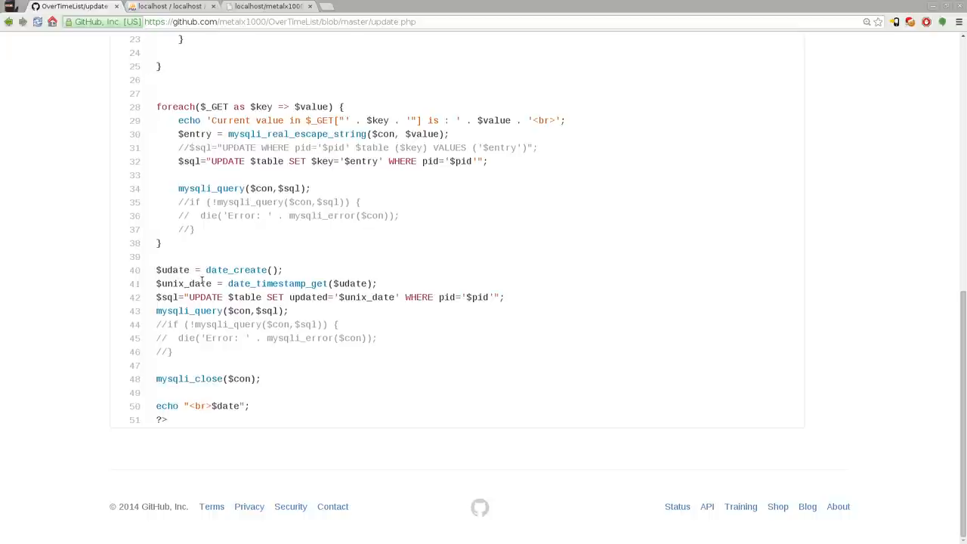
mouse_move(326, 334)
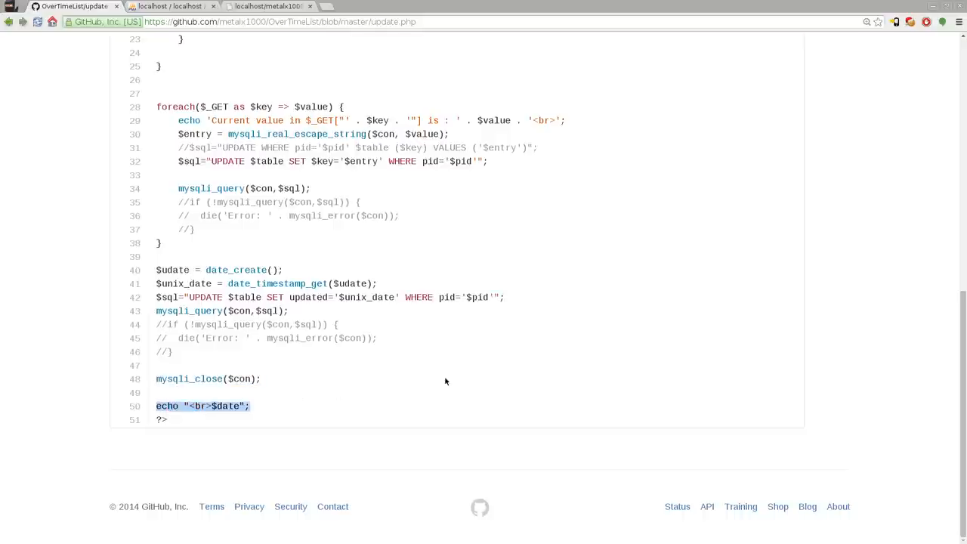
mouse_move(469, 378)
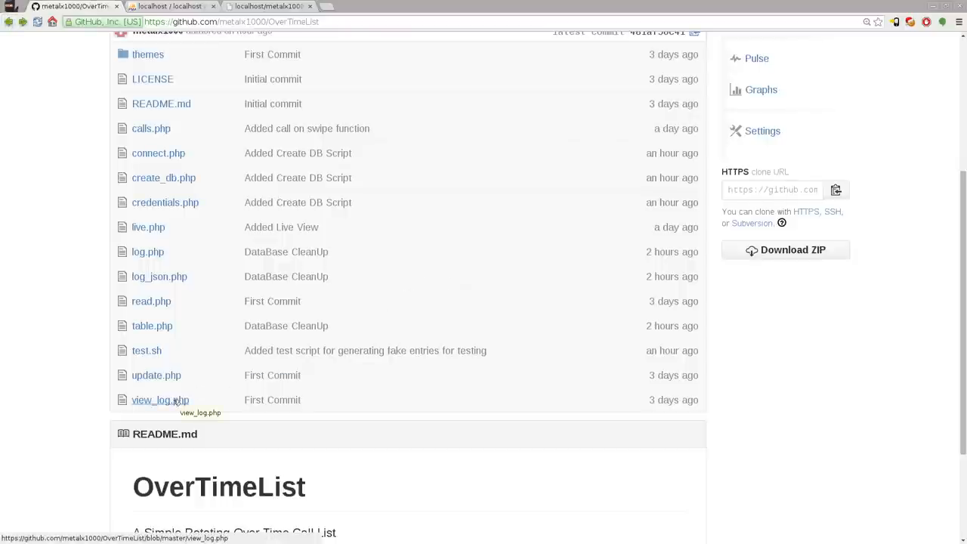
click(160, 399)
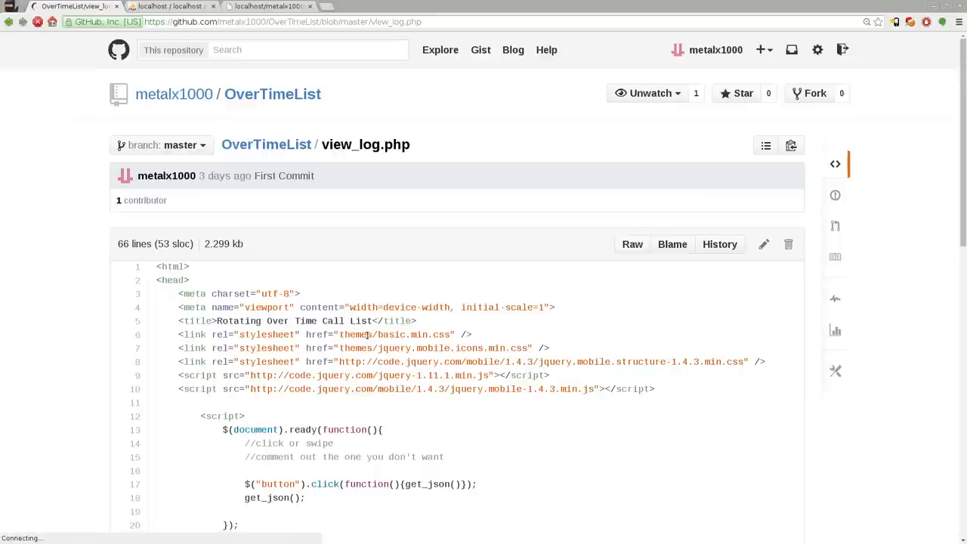
scroll(down, 3)
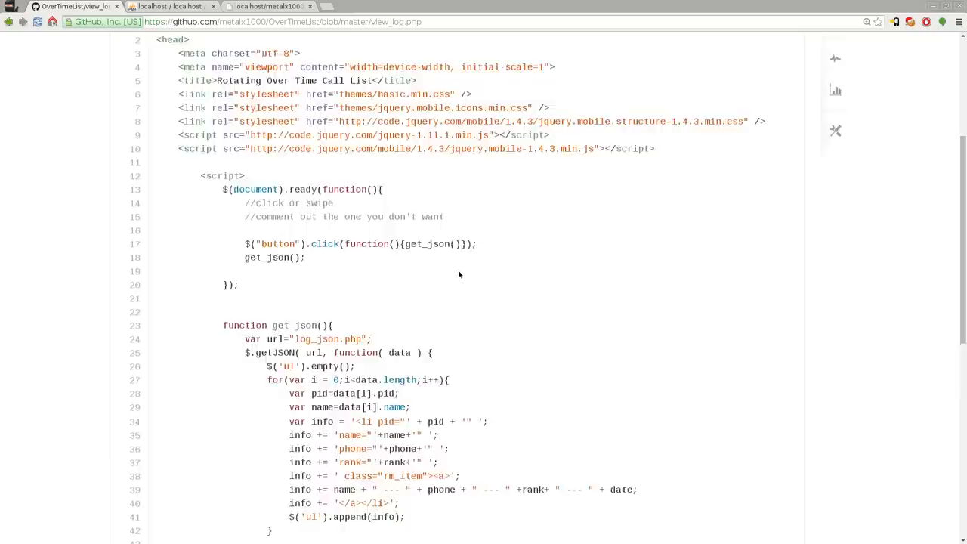
scroll(down, 3)
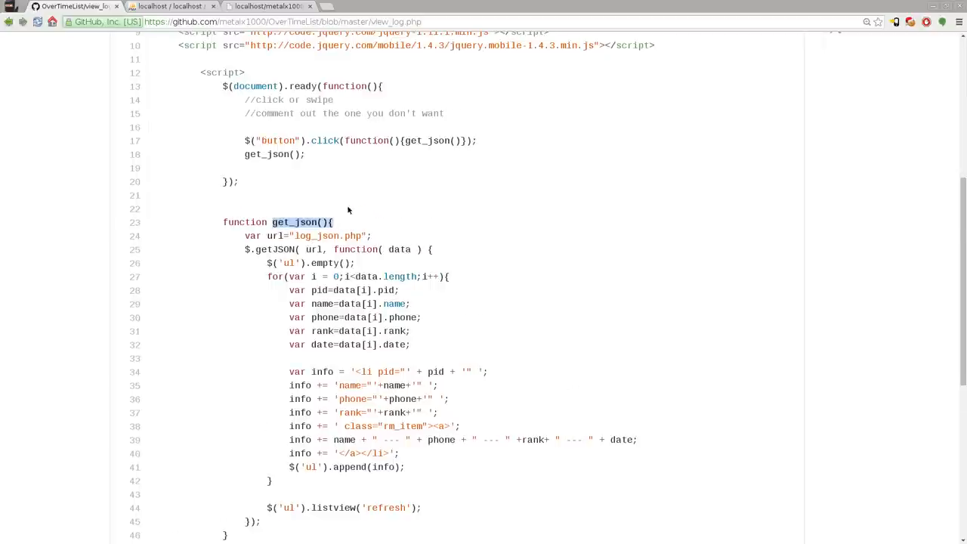
scroll(down, 3)
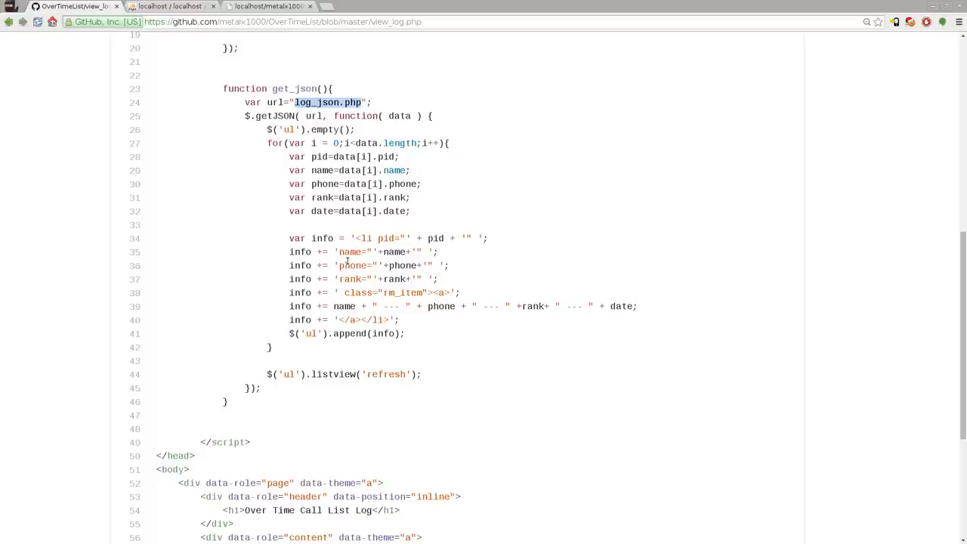
mouse_move(446, 254)
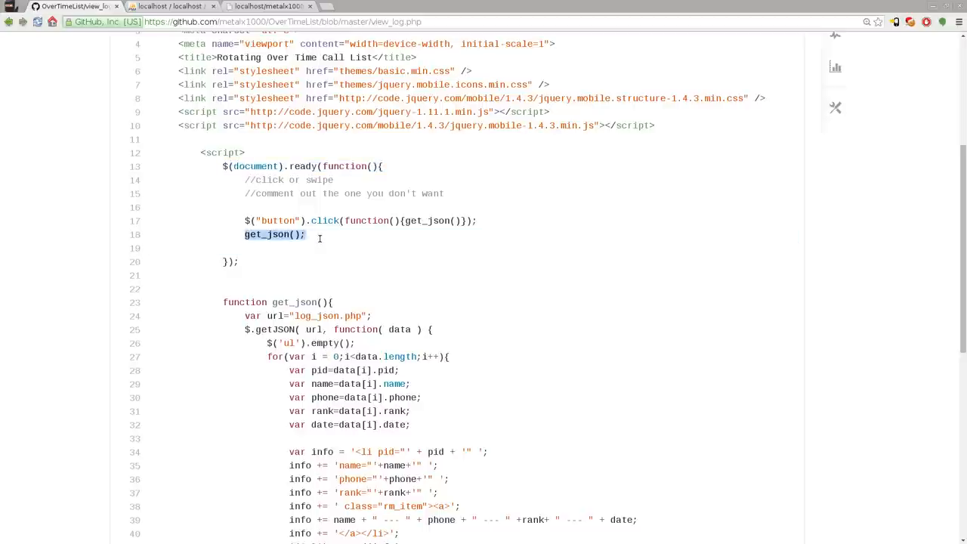
mouse_move(336, 279)
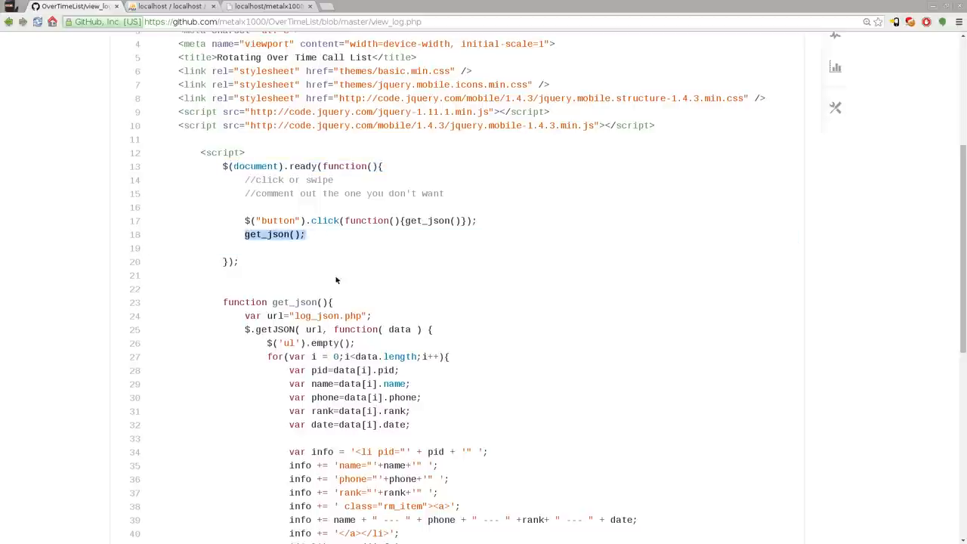
click(360, 221)
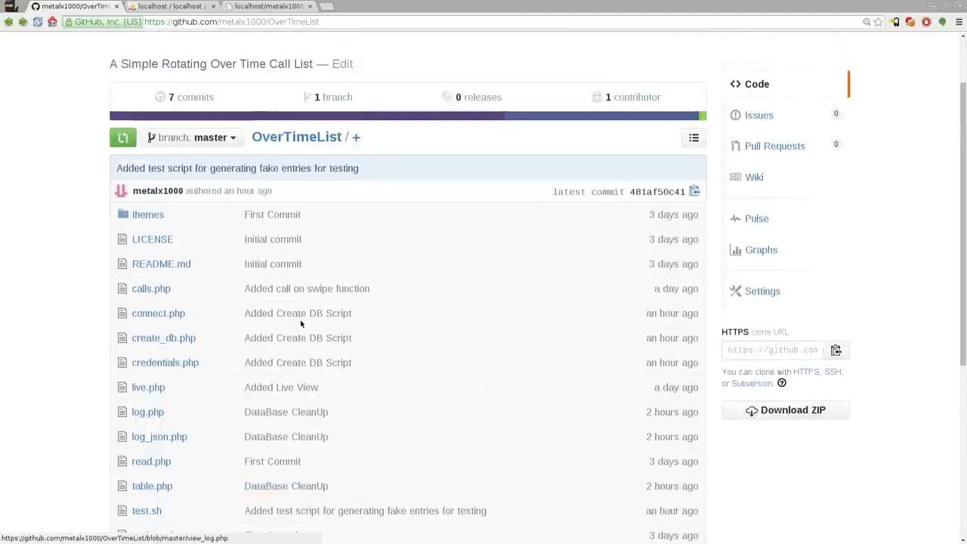
scroll(down, 3)
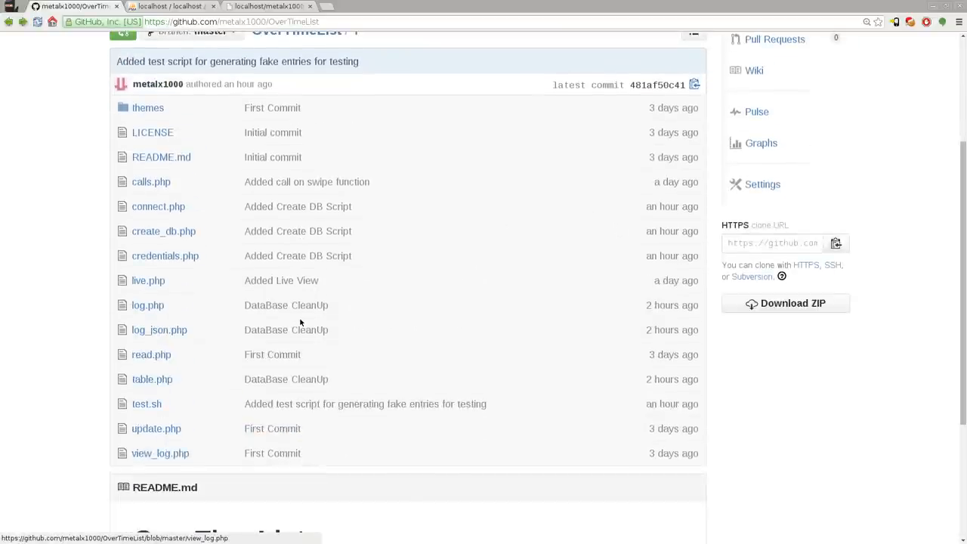